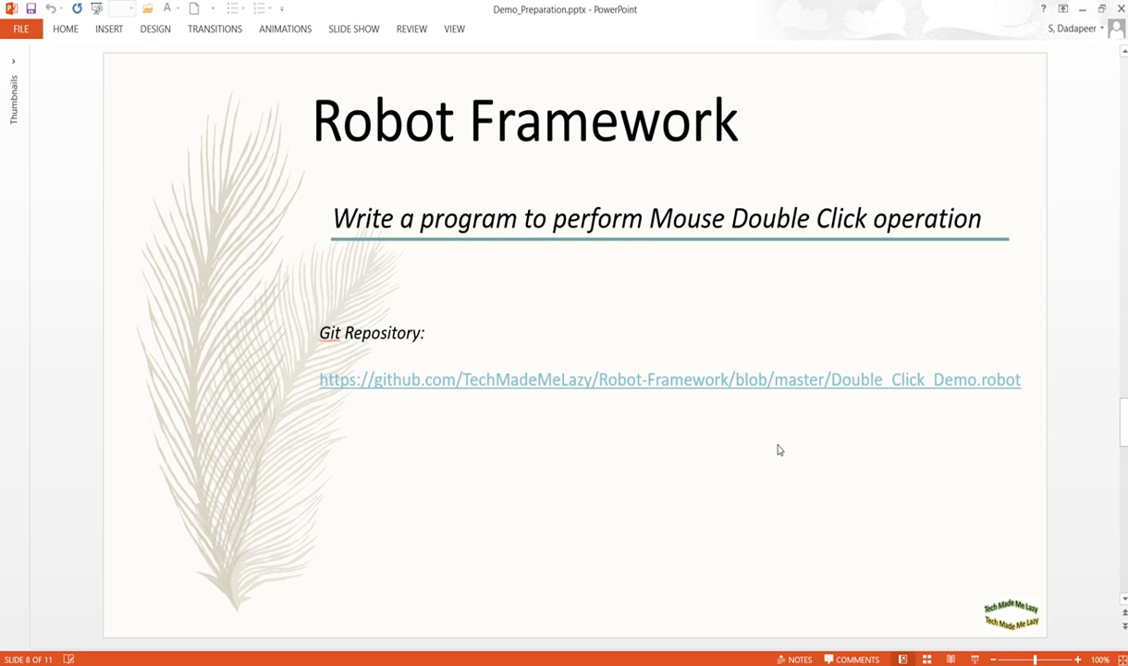
pyautogui.moveTo(331, 434)
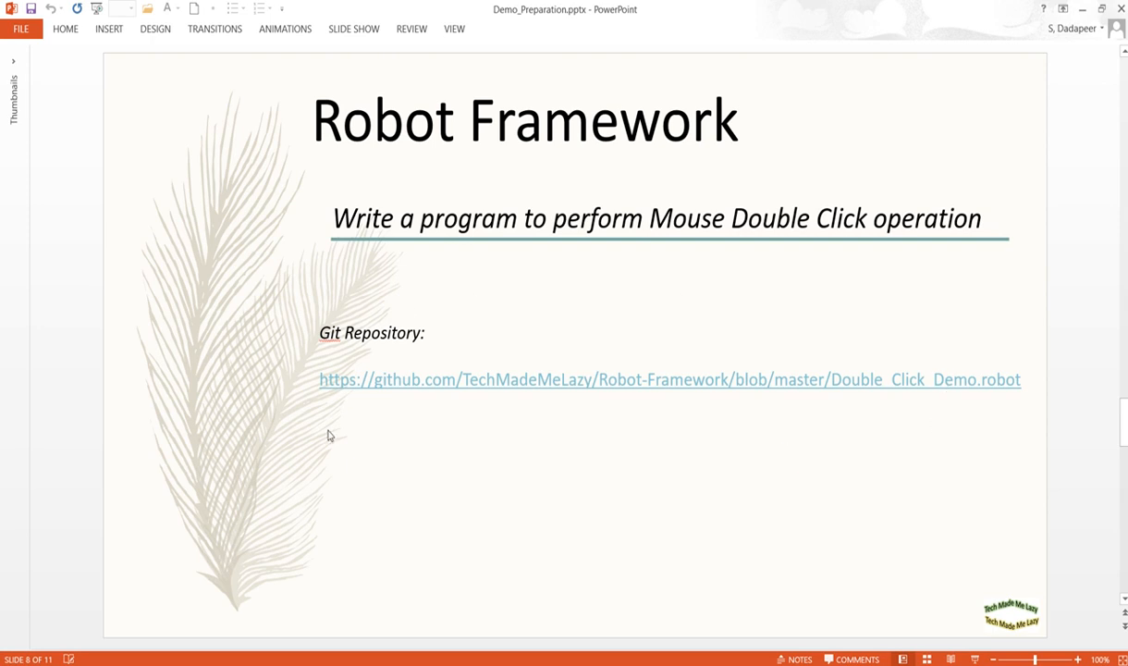
pyautogui.moveTo(373, 662)
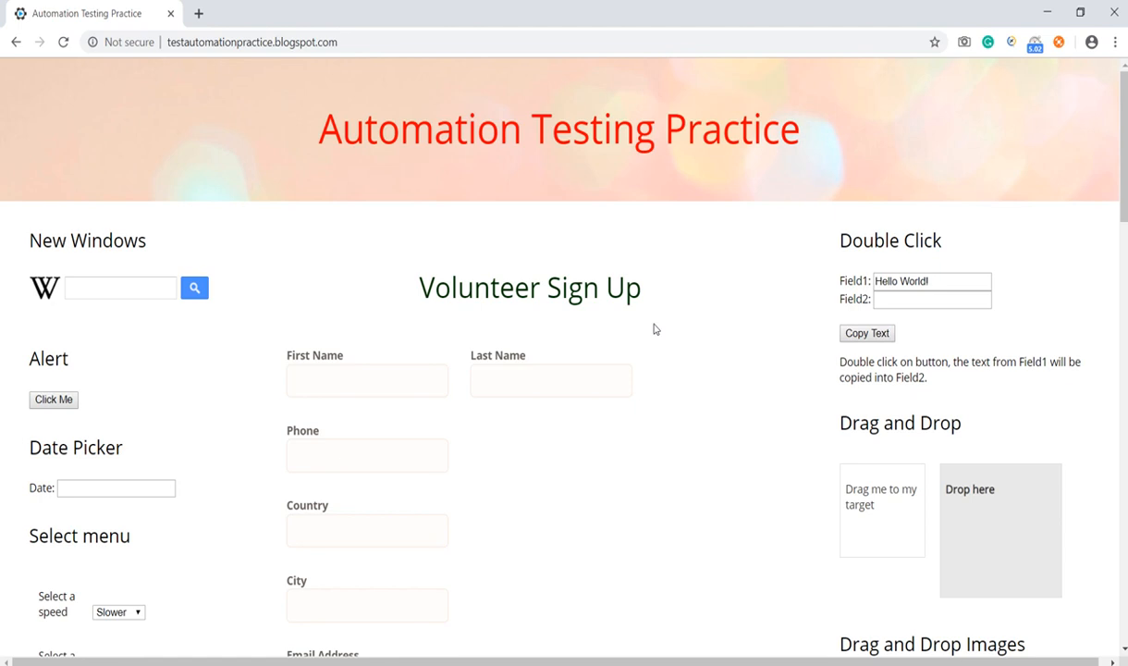
pyautogui.moveTo(129, 77)
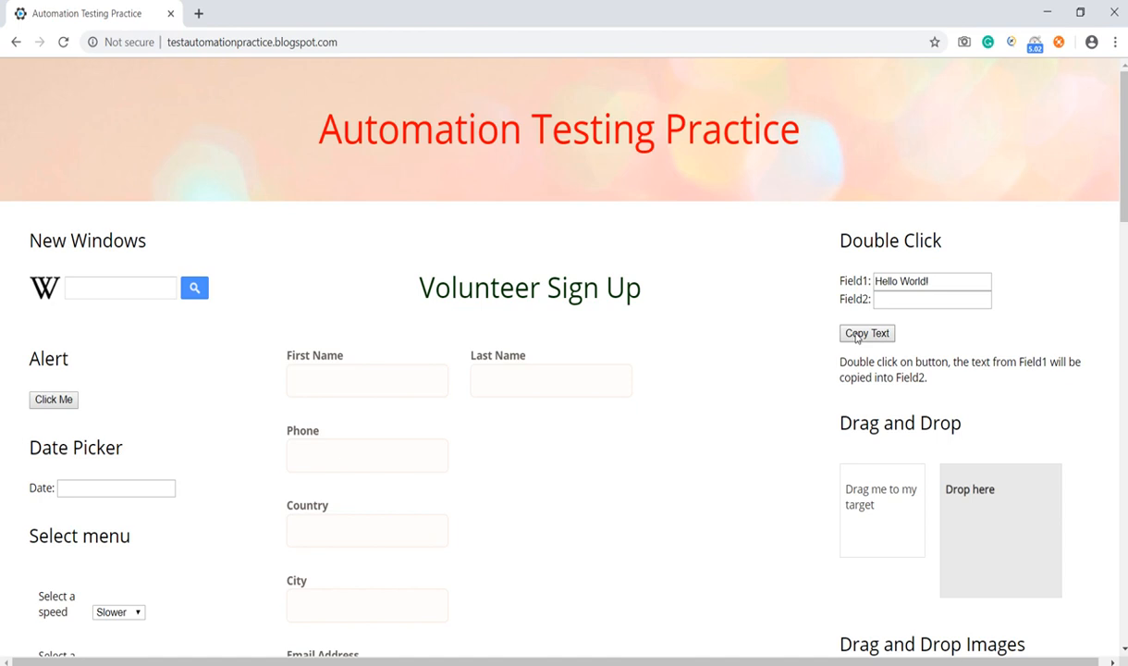
pyautogui.moveTo(854, 312)
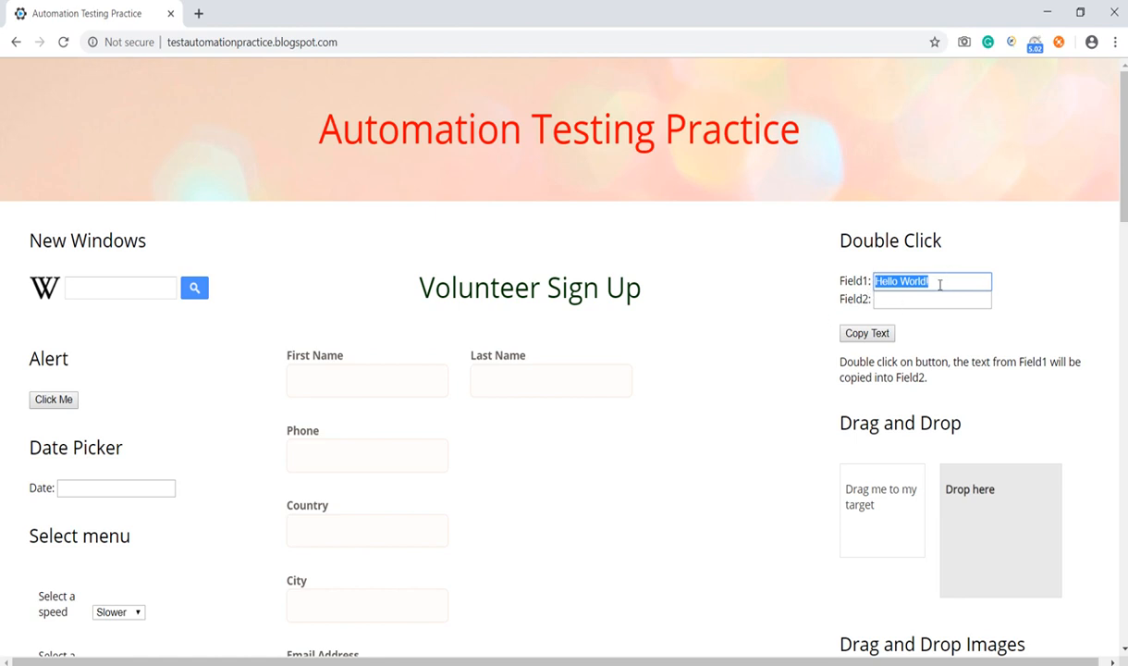
# - Replace Field1's text with new text and copy it into Field2 via Copy Text
pyautogui.write('djkhdjfdlfjl')
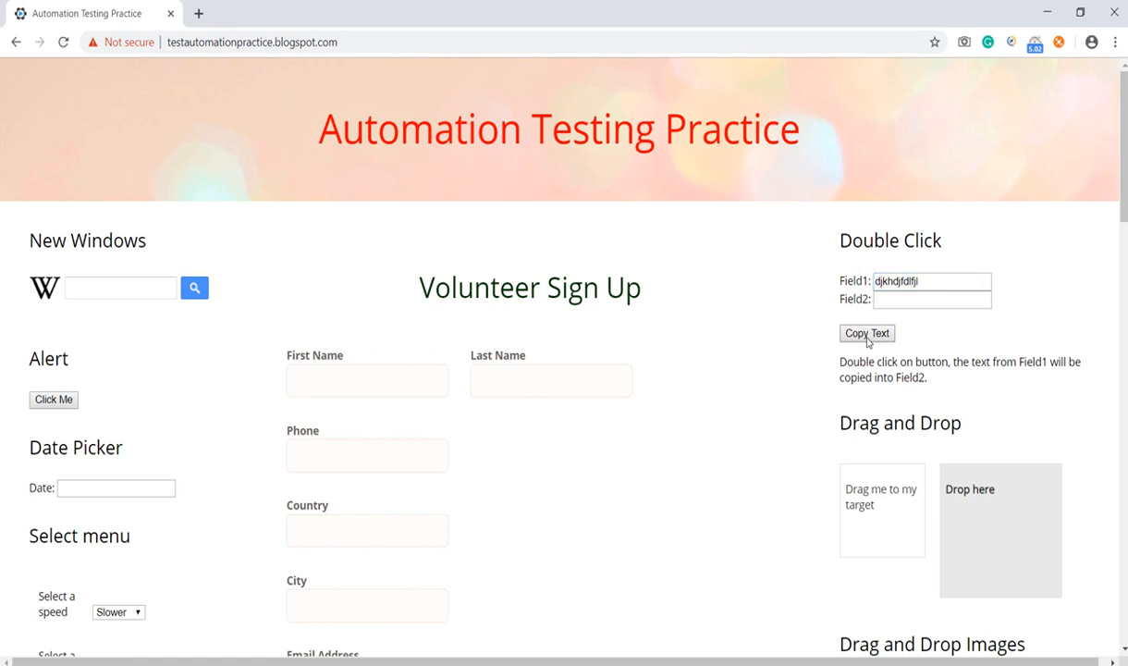
pyautogui.doubleClick(865, 333)
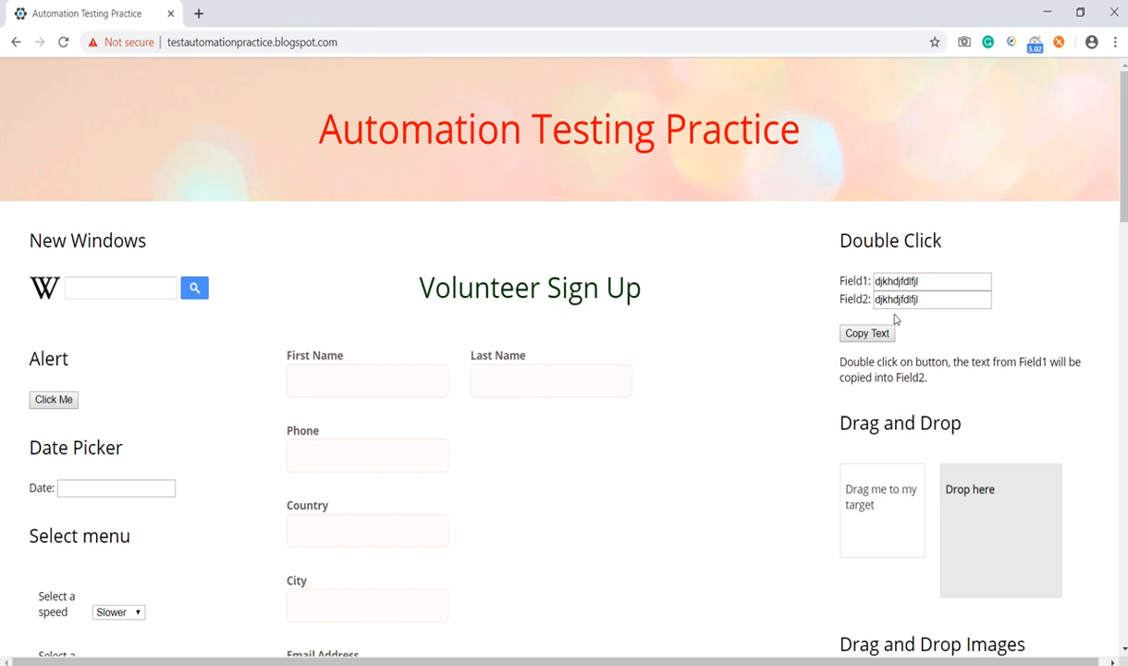
pyautogui.moveTo(891, 318)
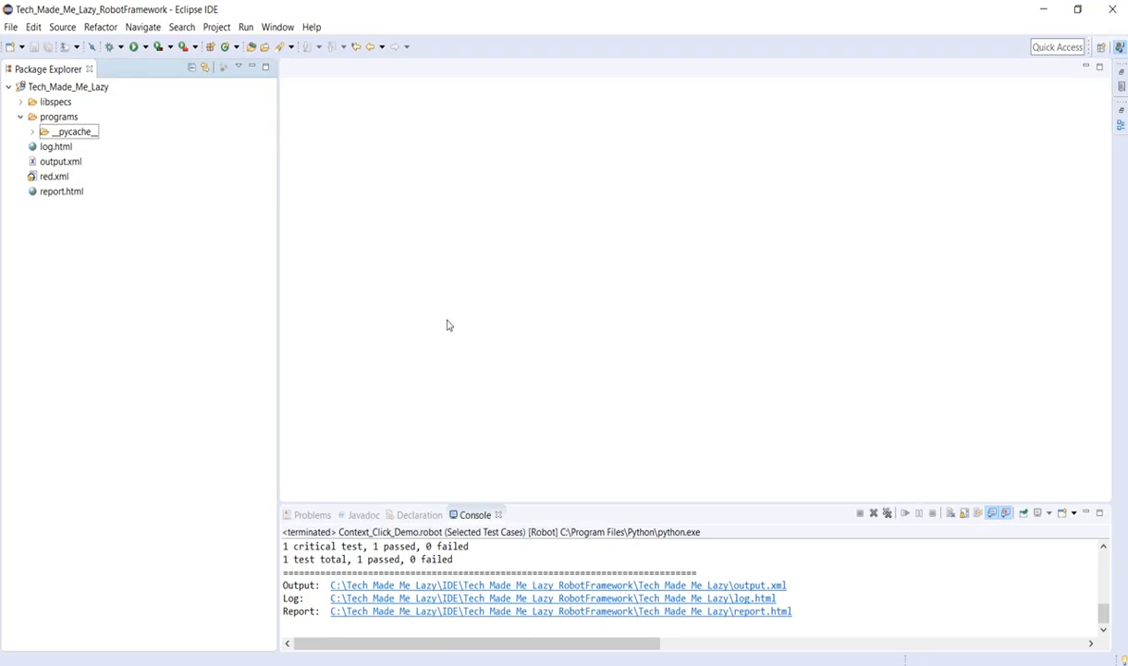
# - Create a Robot Test Suite named Double_Click_Demo in the programs folder
pyautogui.click(59, 116)
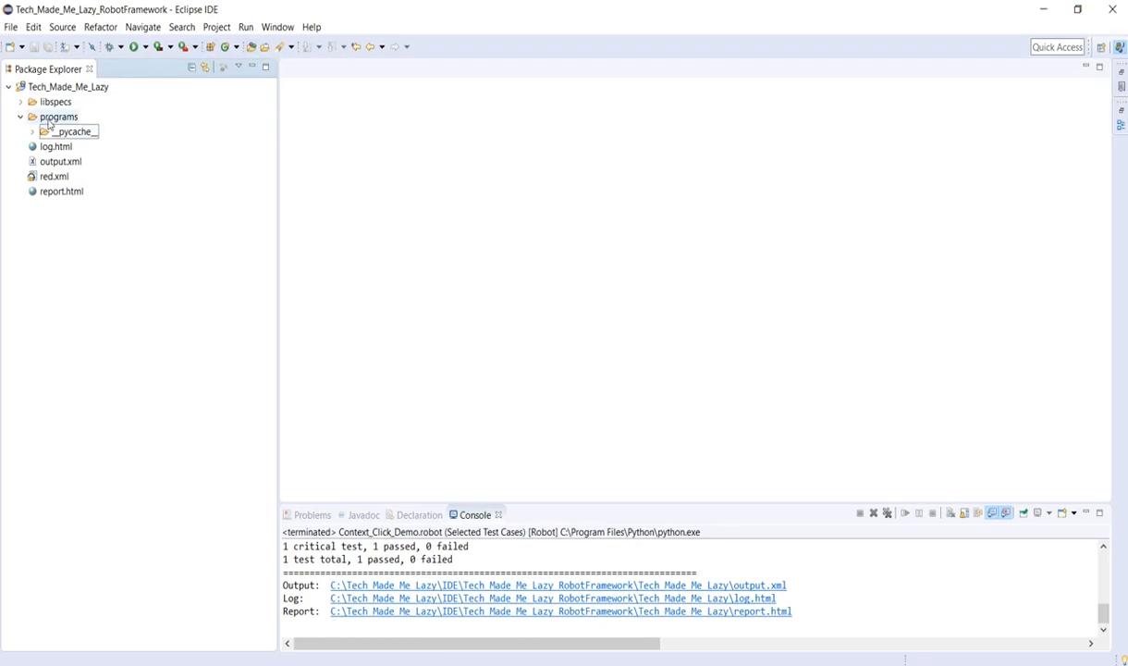
pyautogui.rightClick(59, 116)
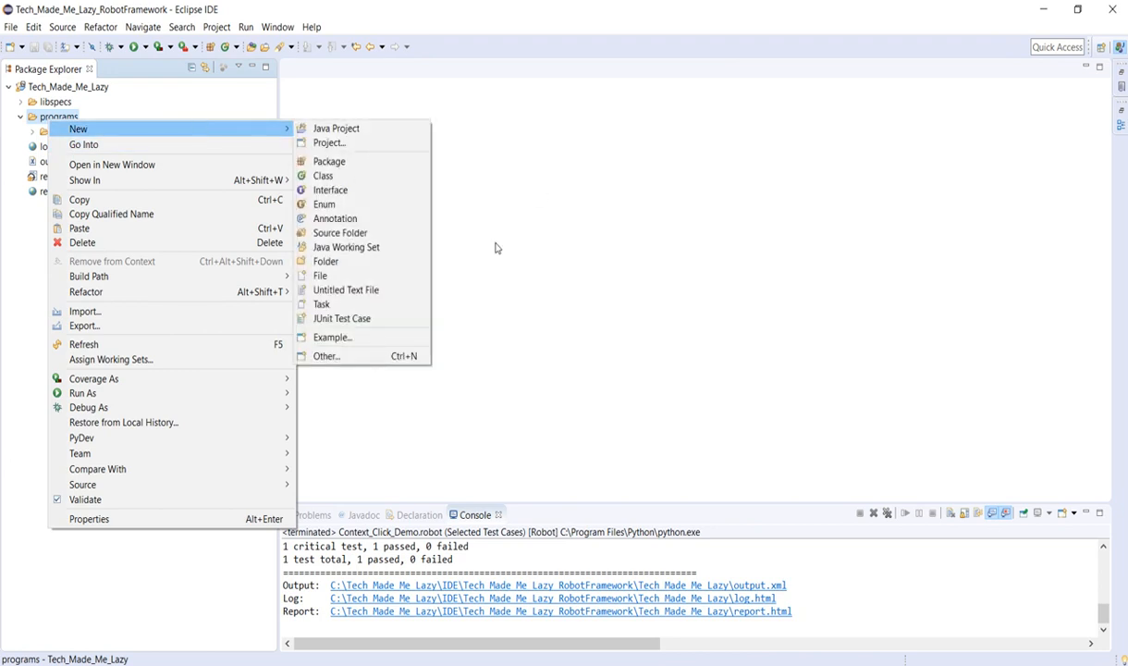
pyautogui.moveTo(359, 358)
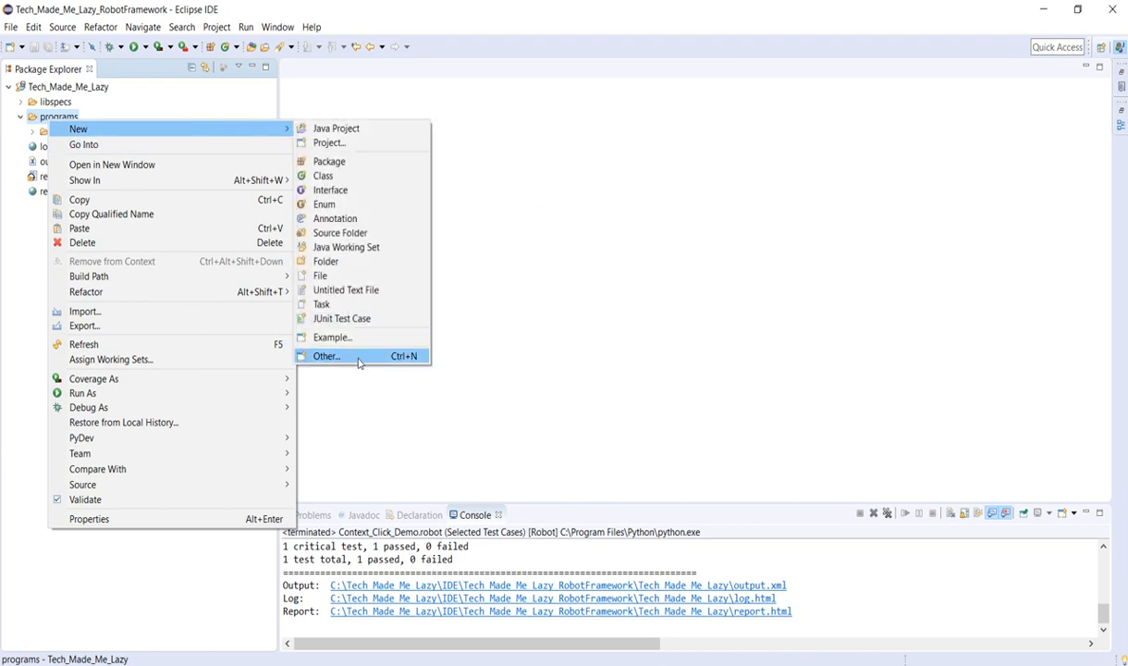
pyautogui.click(325, 355)
pyautogui.write('robot')
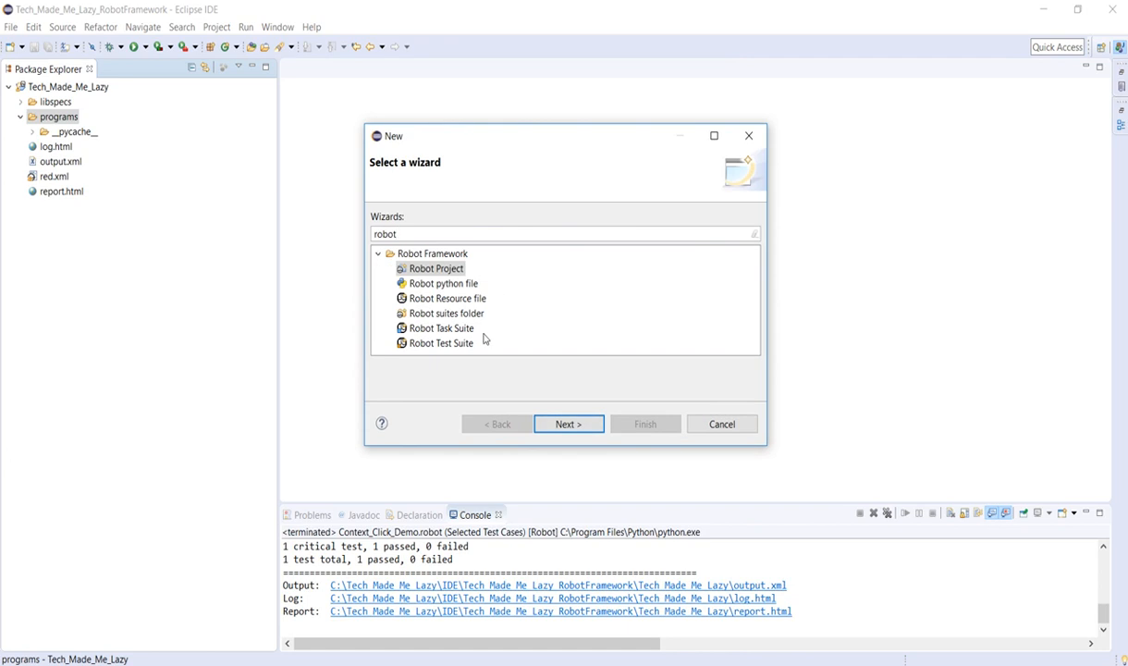
pyautogui.click(440, 329)
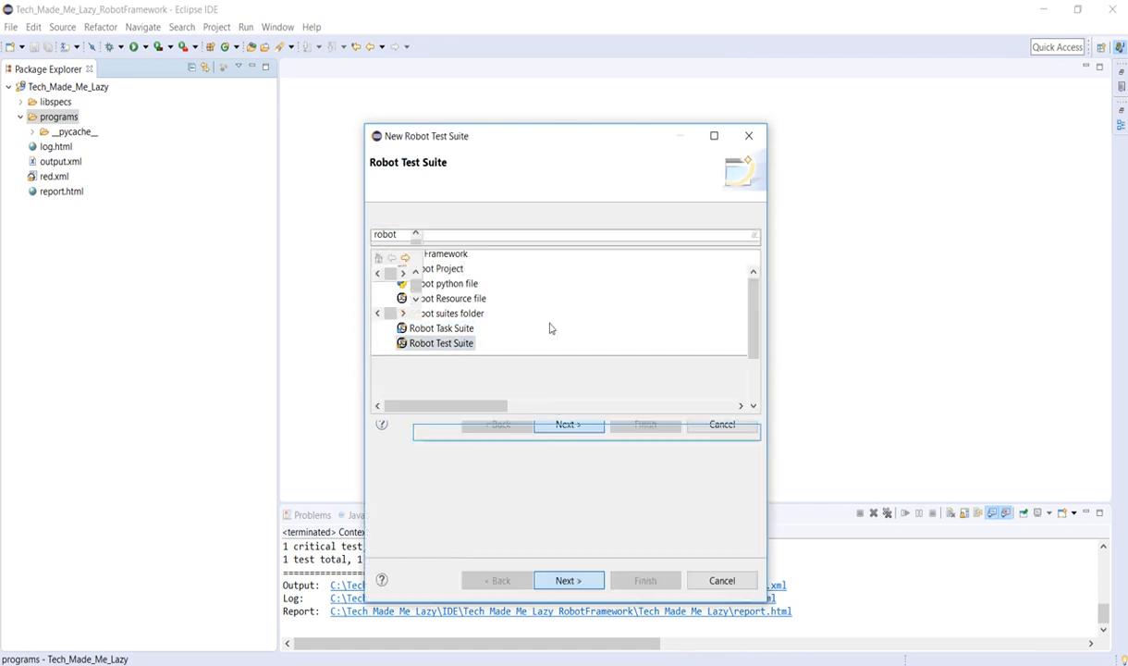
pyautogui.click(568, 423)
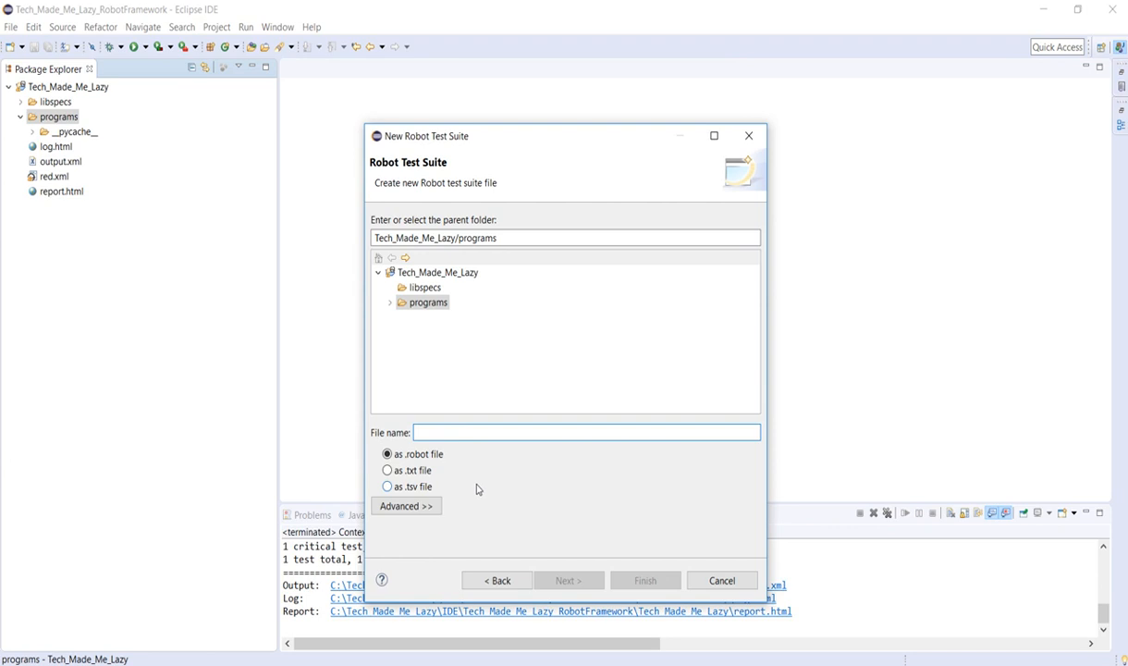
pyautogui.write('Double_Click_Demo')
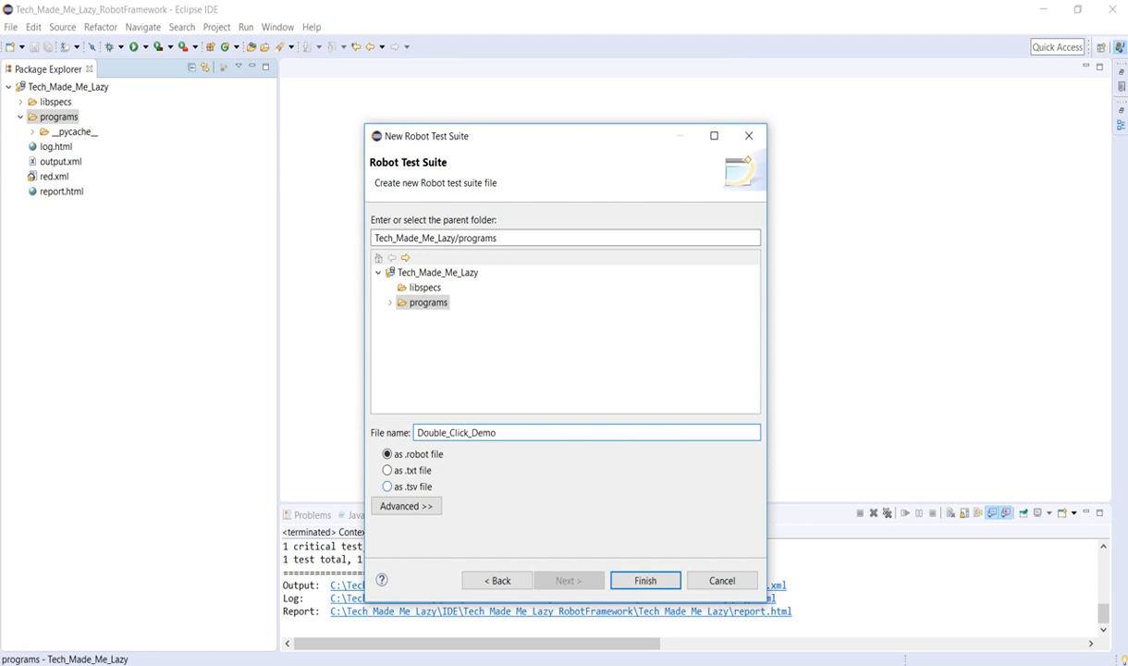
pyautogui.click(643, 581)
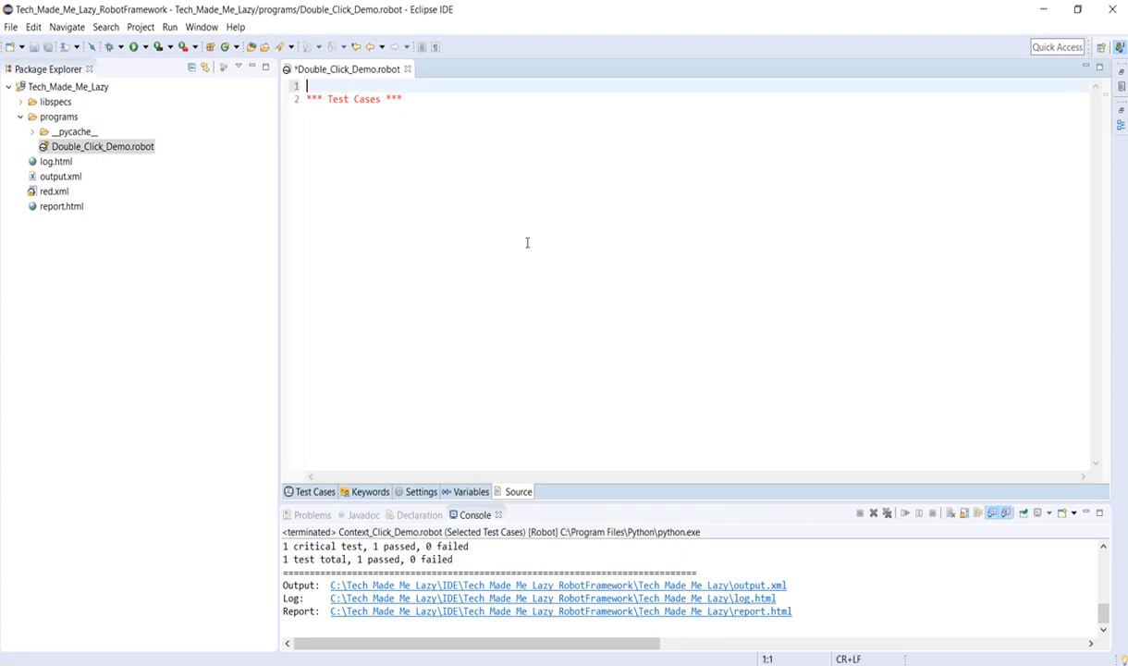
# - Add a *** Settings *** section importing Library SeleniumLibrary
pyautogui.write('** Se')
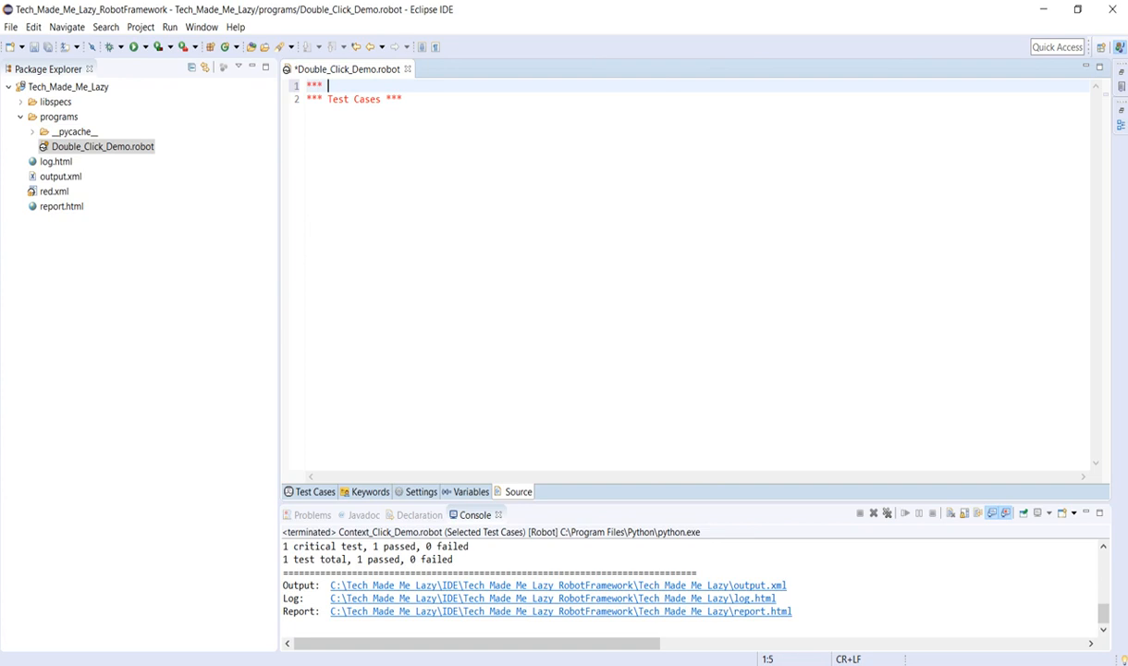
pyautogui.write('Seleniu')
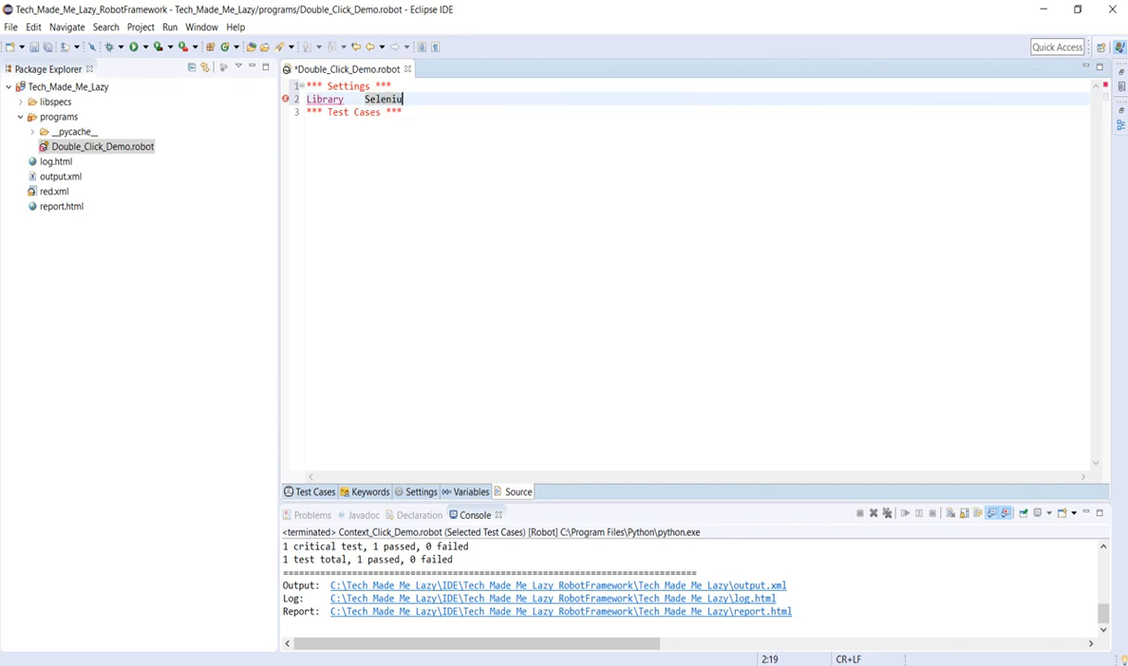
pyautogui.write('mLibrary')
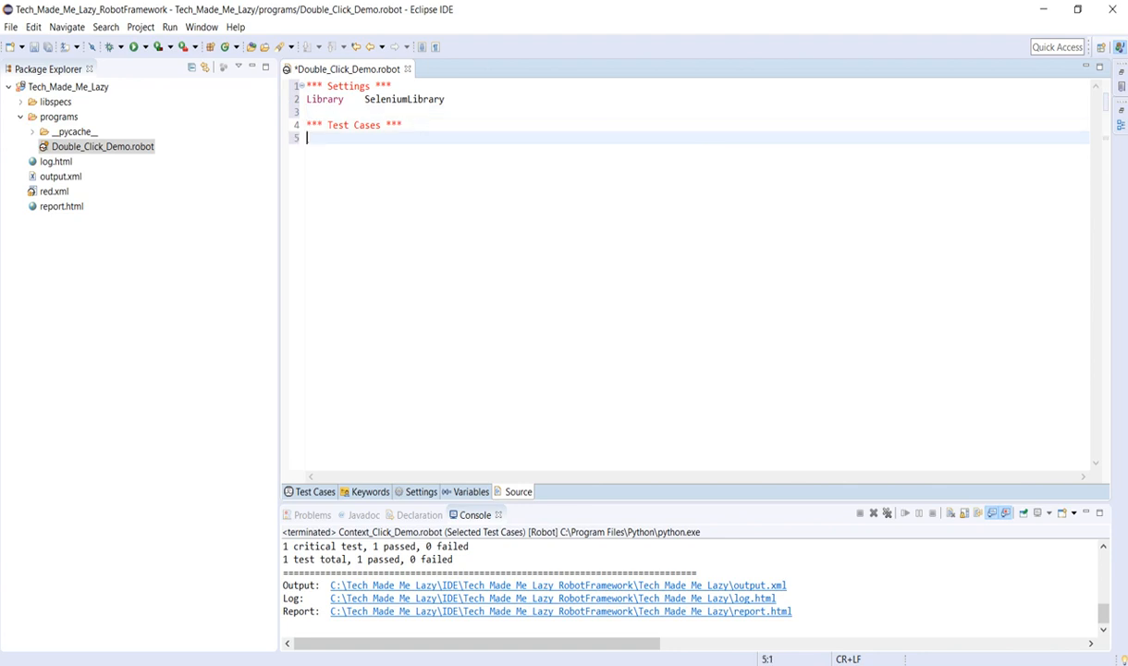
pyautogui.write('Double Cli')
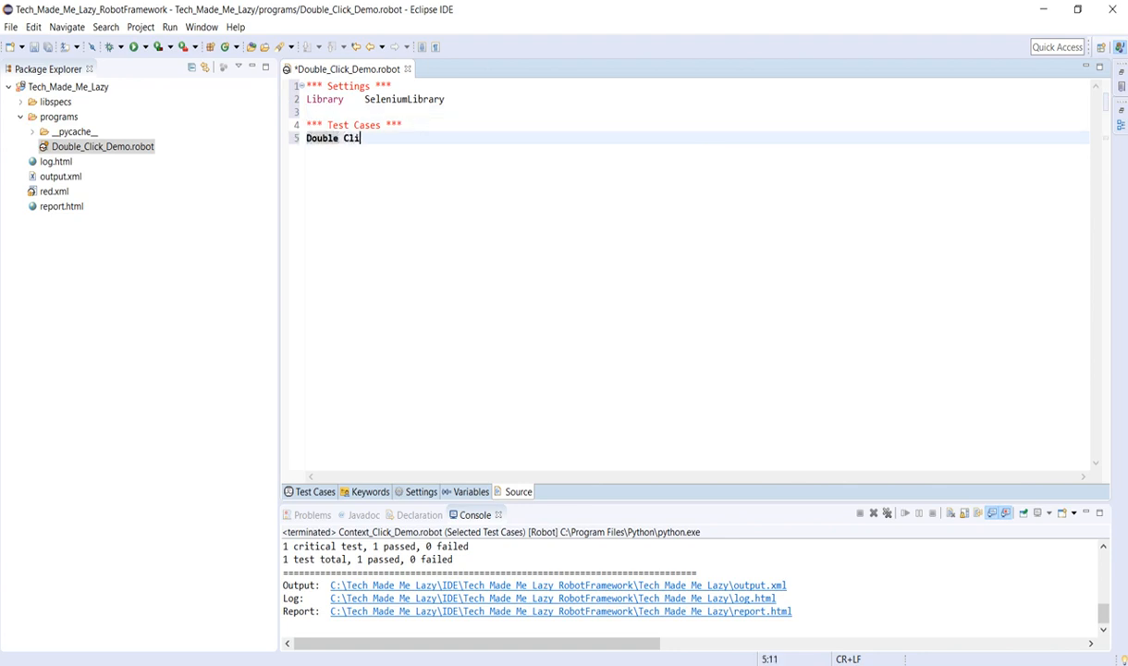
pyautogui.write('ck')
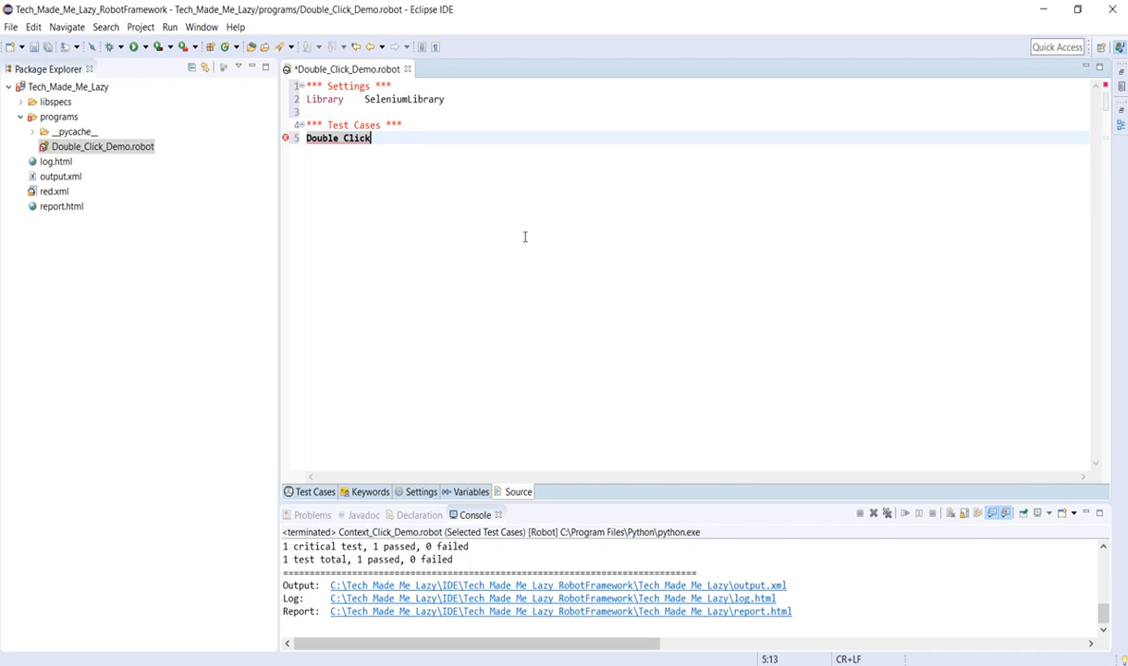
pyautogui.write('Demo')
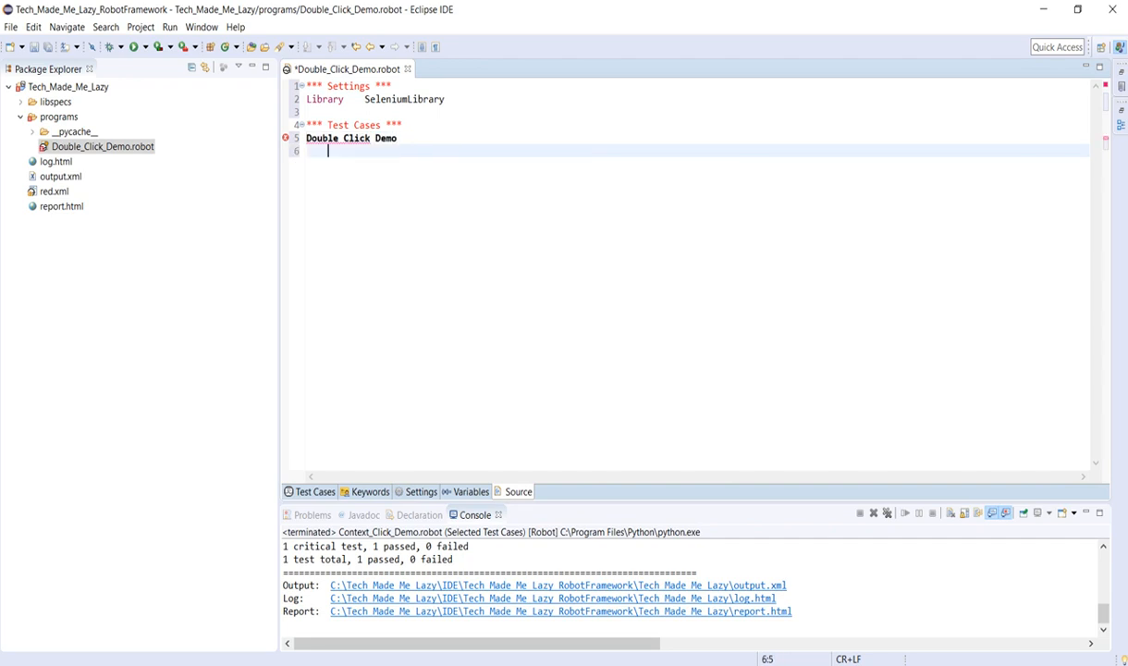
pyautogui.write('Open B')
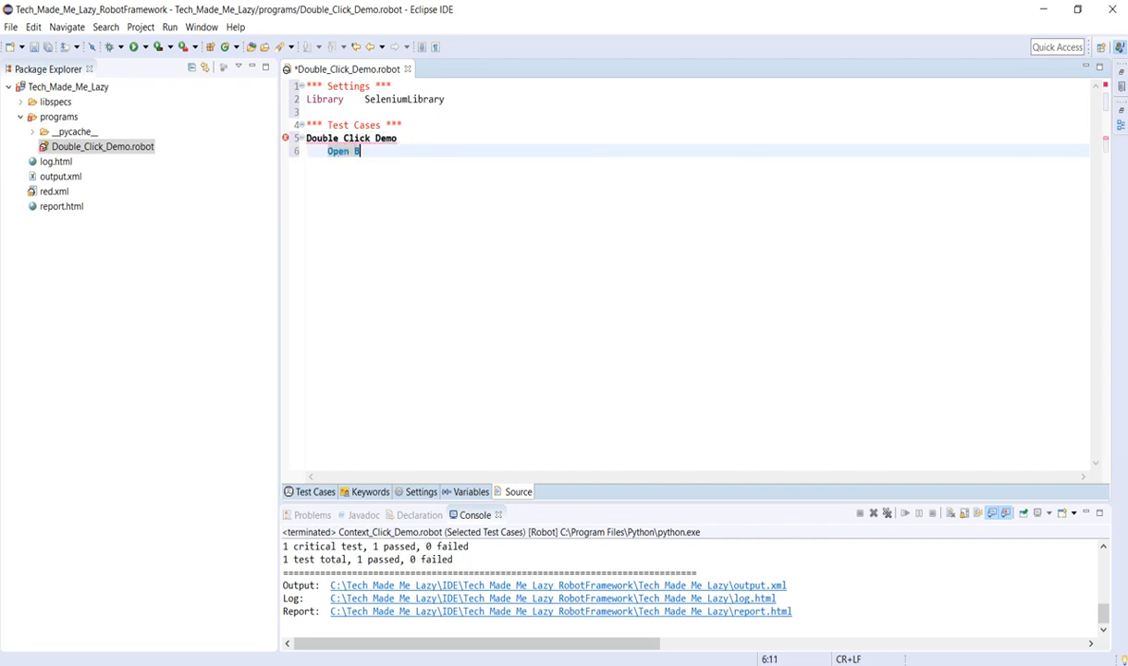
pyautogui.write('rowser')
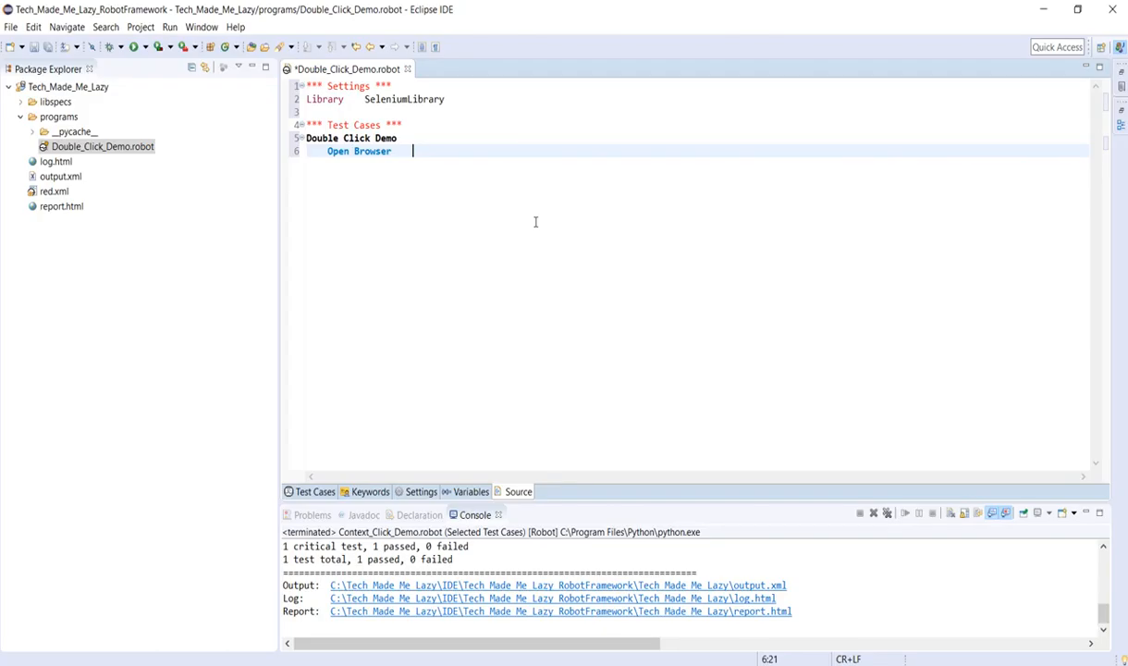
pyautogui.write('http://testautomationpractice.blogspot.com/    Chrome')
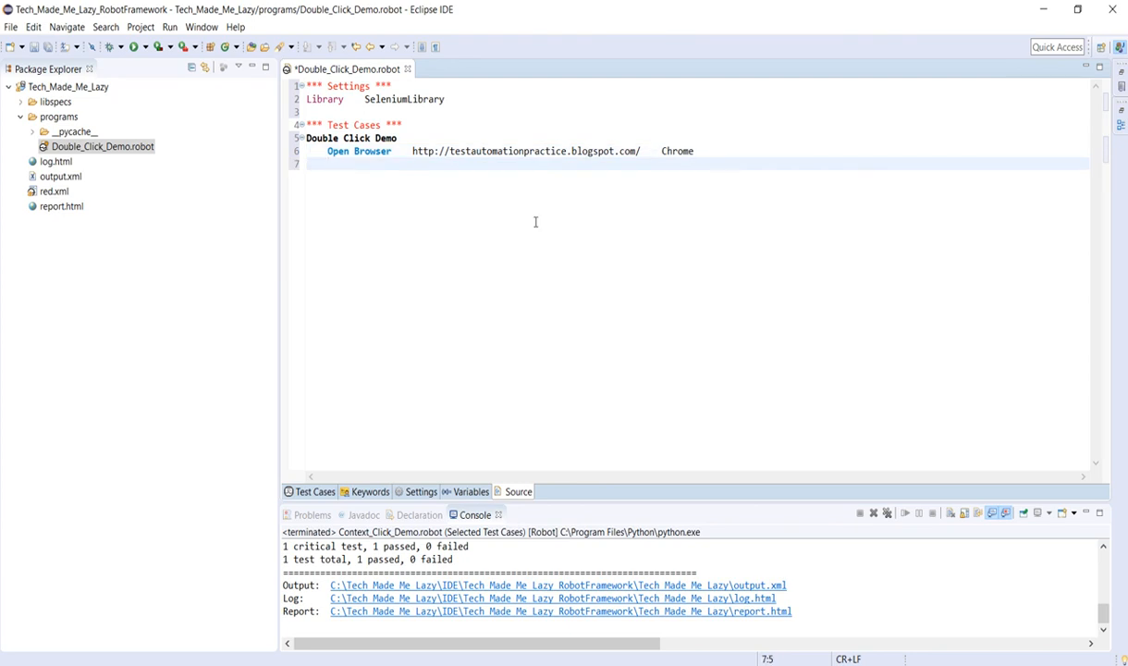
# - Add Maximize Browser Window and begin a Clear Element Text step
pyautogui.write('Max')
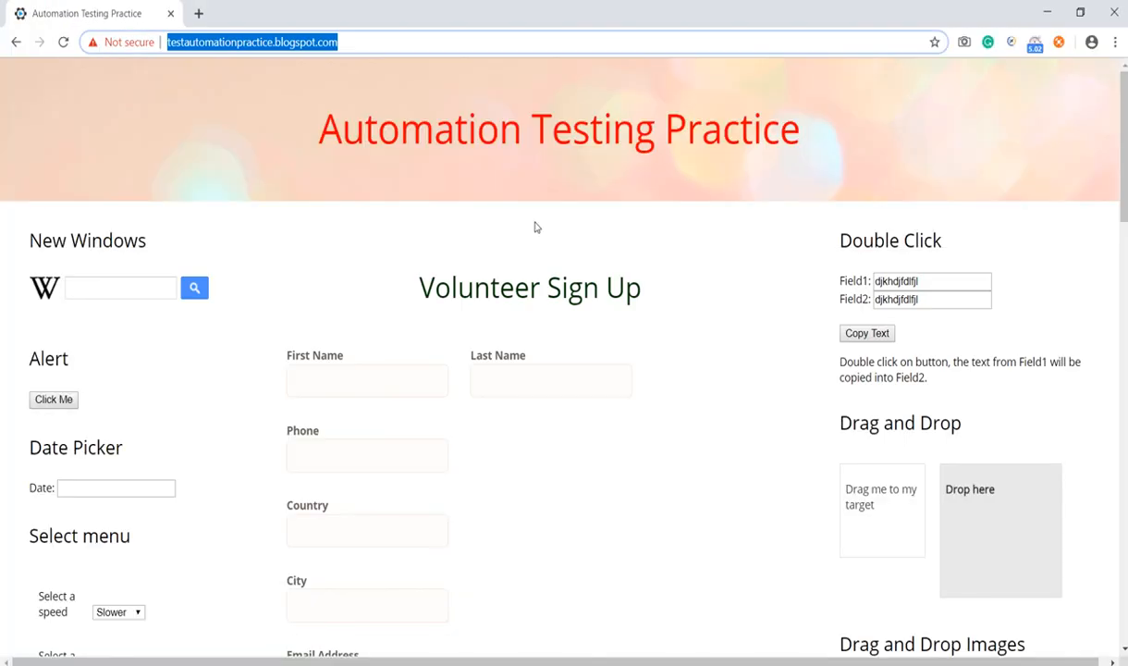
pyautogui.doubleClick(930, 281)
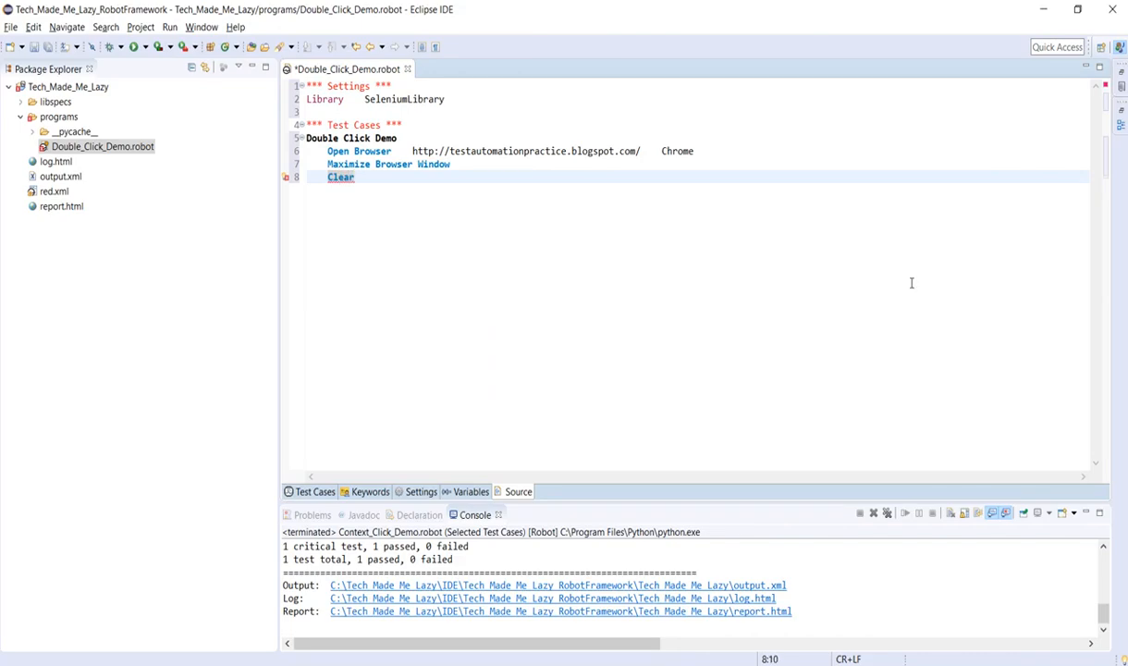
pyautogui.write('Ele')
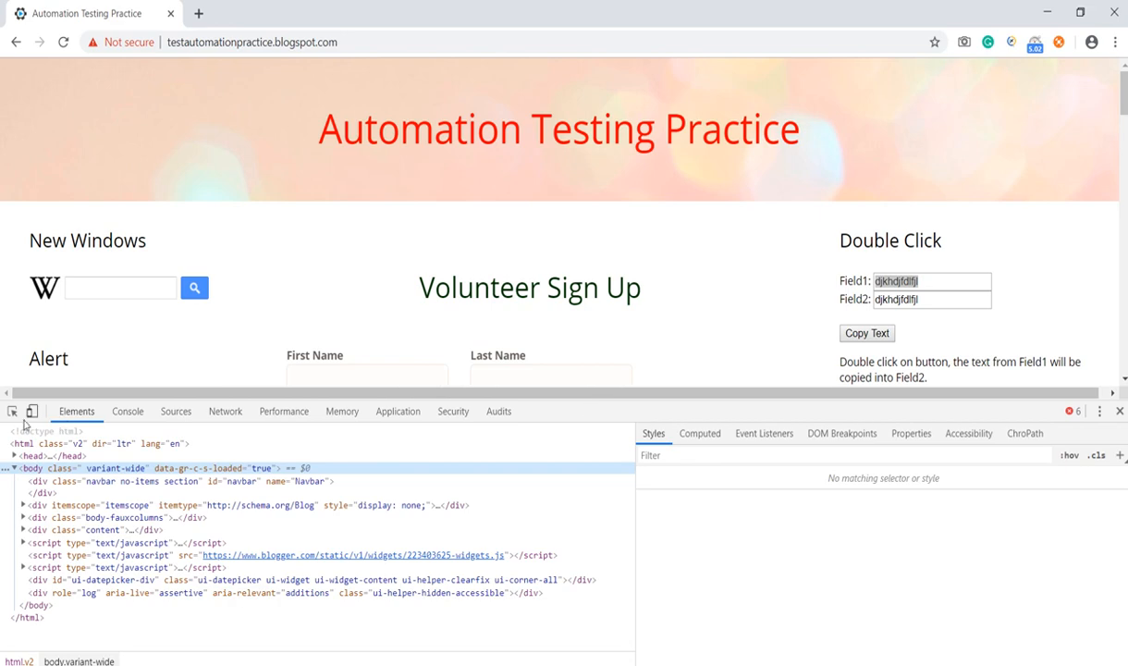
# - Clear Element Text id:field1, then Input Text id:field1 'Tech Made Me Lazy'
pyautogui.doubleClick(895, 281)
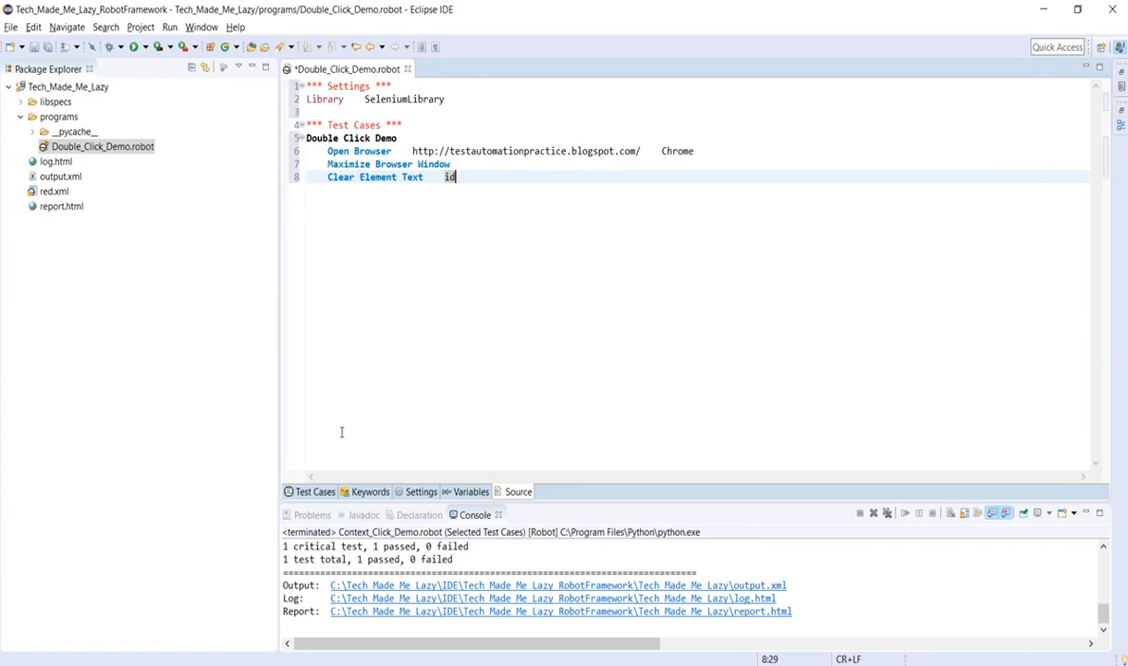
pyautogui.moveTo(411, 318)
pyautogui.write(':field1')
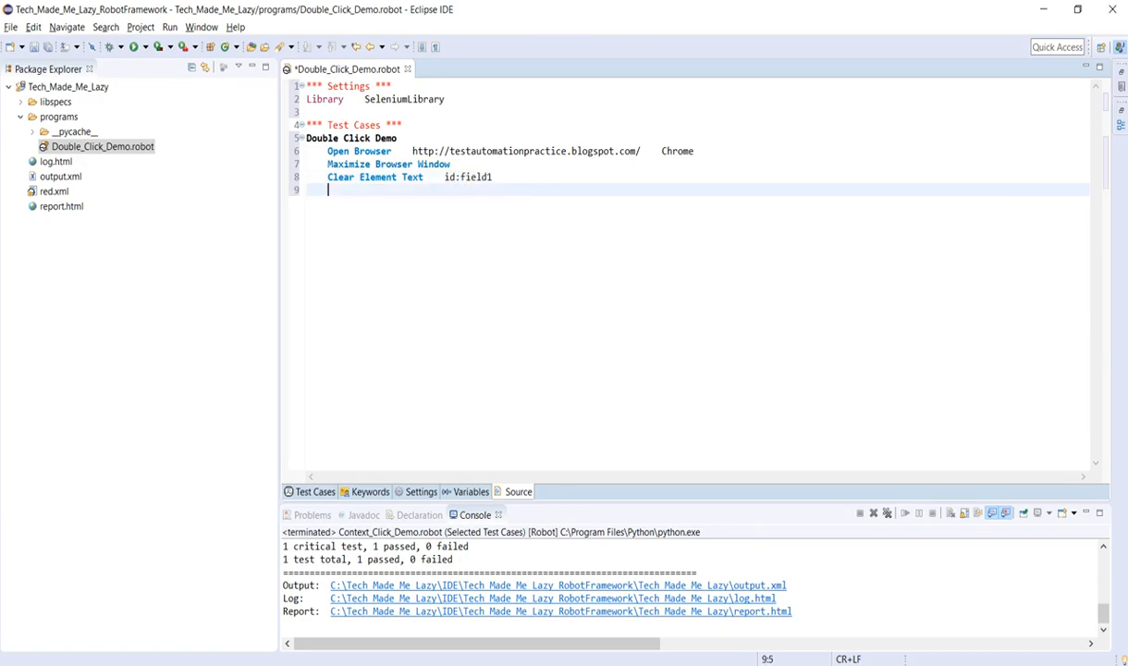
pyautogui.write('Input Text    id:field    text')
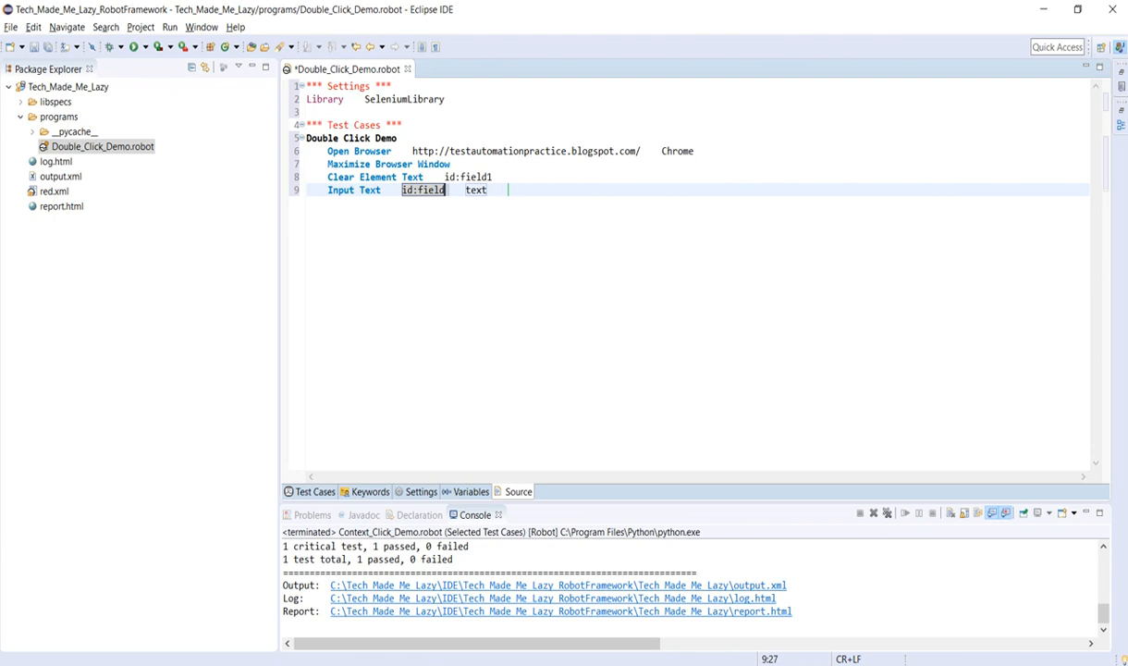
pyautogui.write('1')
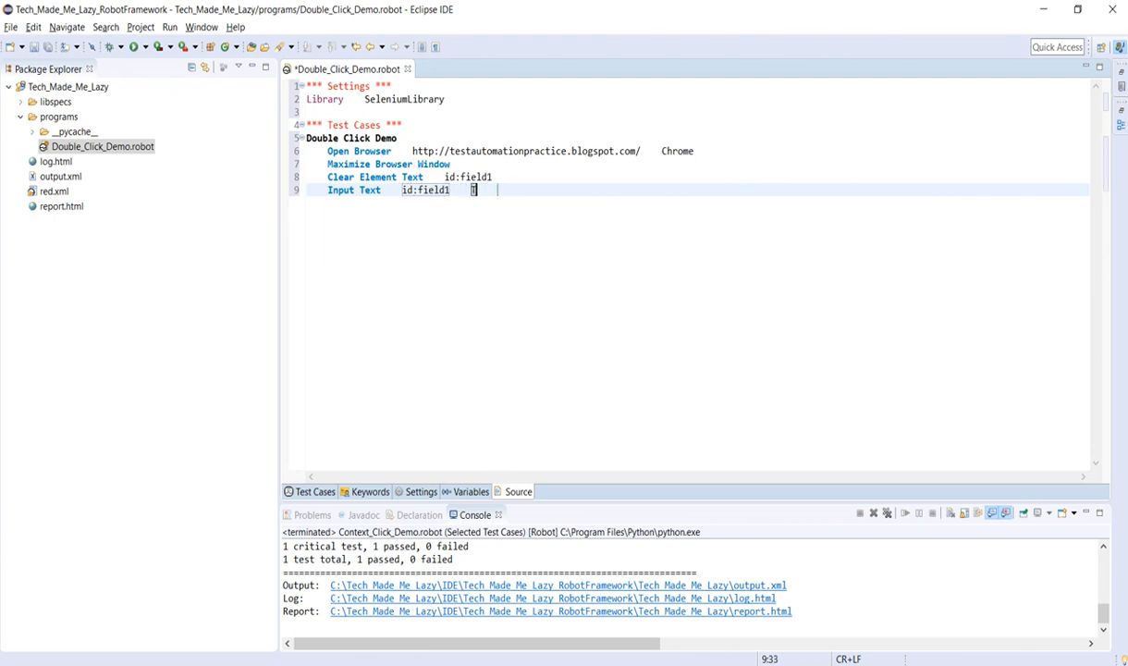
pyautogui.write('Tech Made Me Lazy')
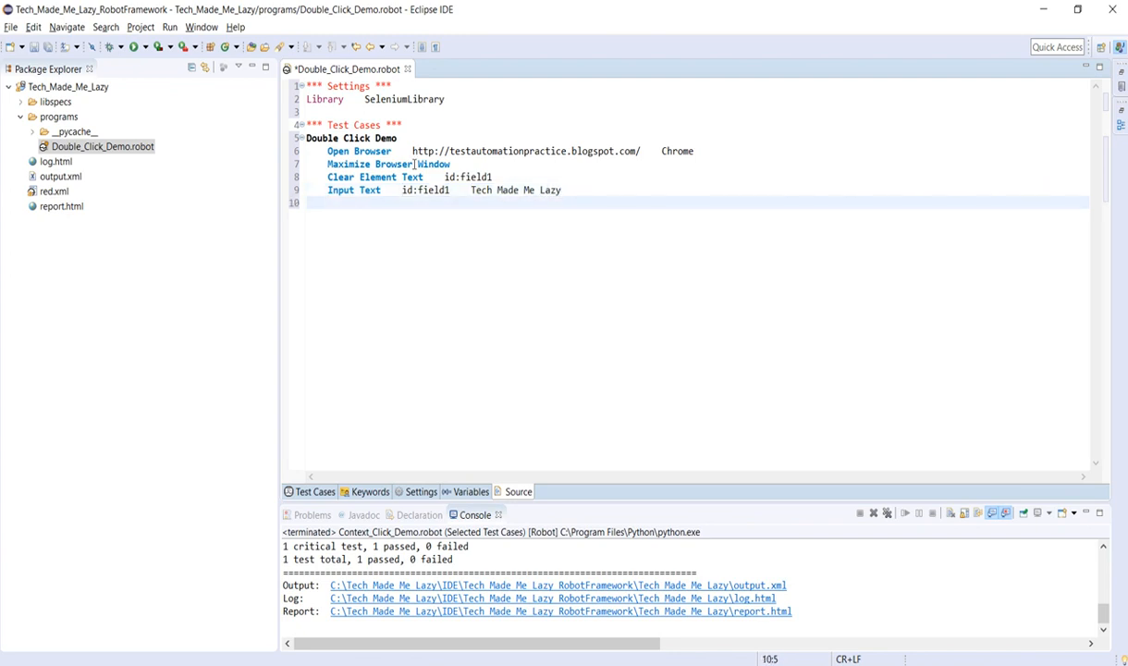
pyautogui.write('Doubl c')
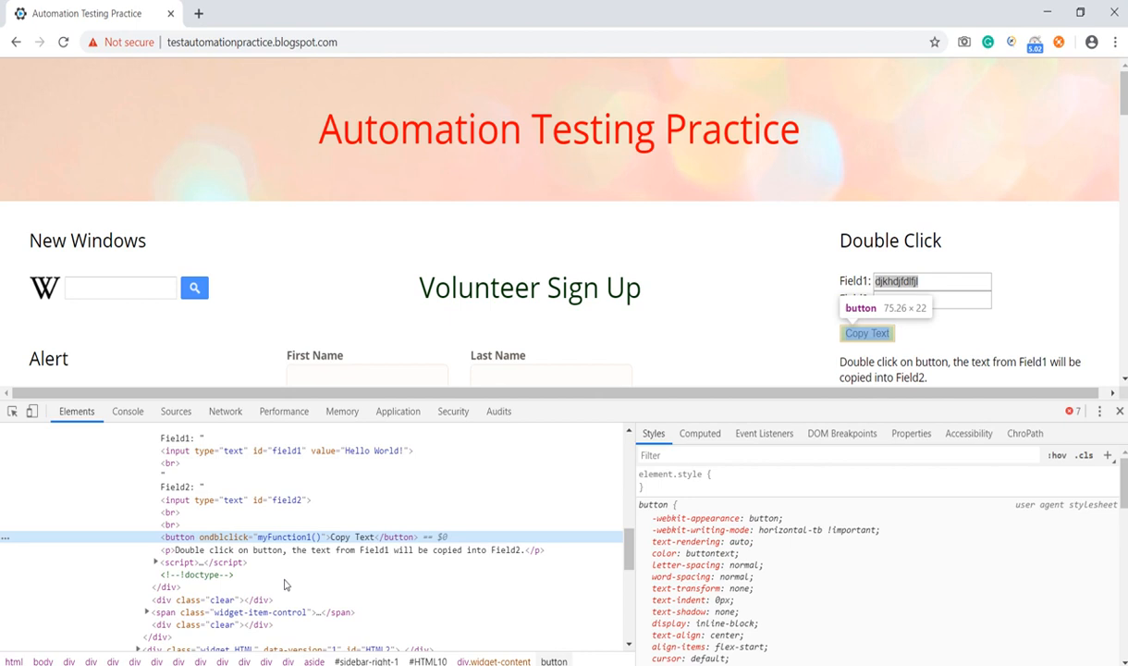
# - Inspect the Copy Text button and search DevTools for an XPath using contains(text(),'Copy Text')
pyautogui.doubleClick(866, 333)
pyautogui.write('//button[contains(text(),')
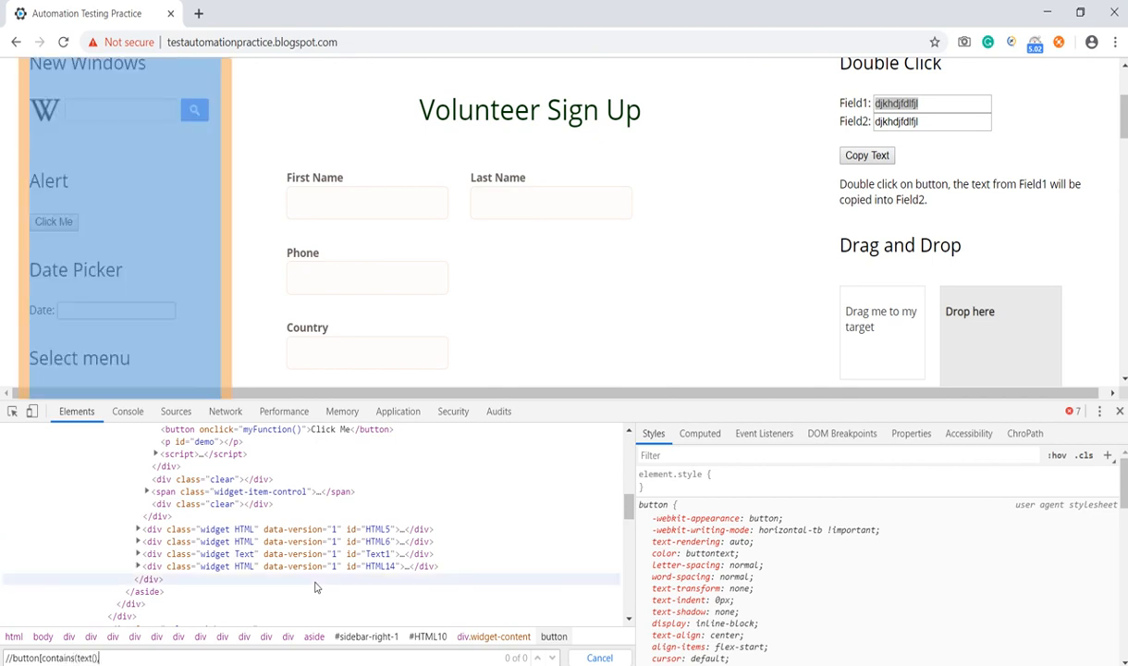
pyautogui.write("'Cop")
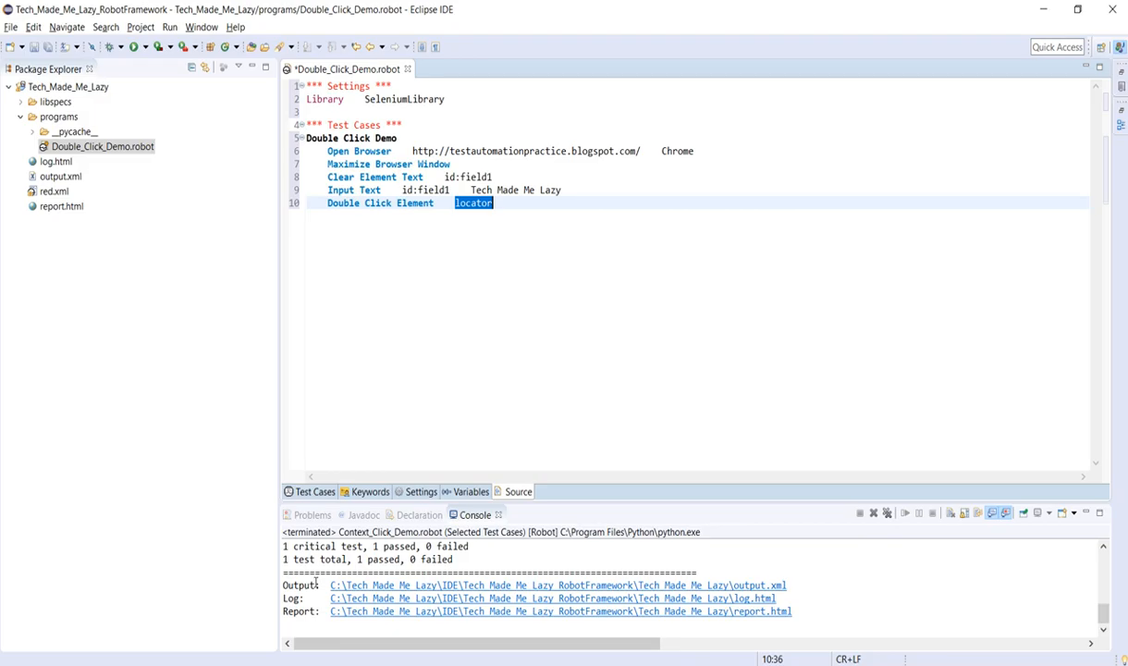
# - Add Double Click Element //button[contains(text(),'Copy Text')], Sleep 10s and Close Browser
pyautogui.write("//button[contains(text(),'Copy Text')]")
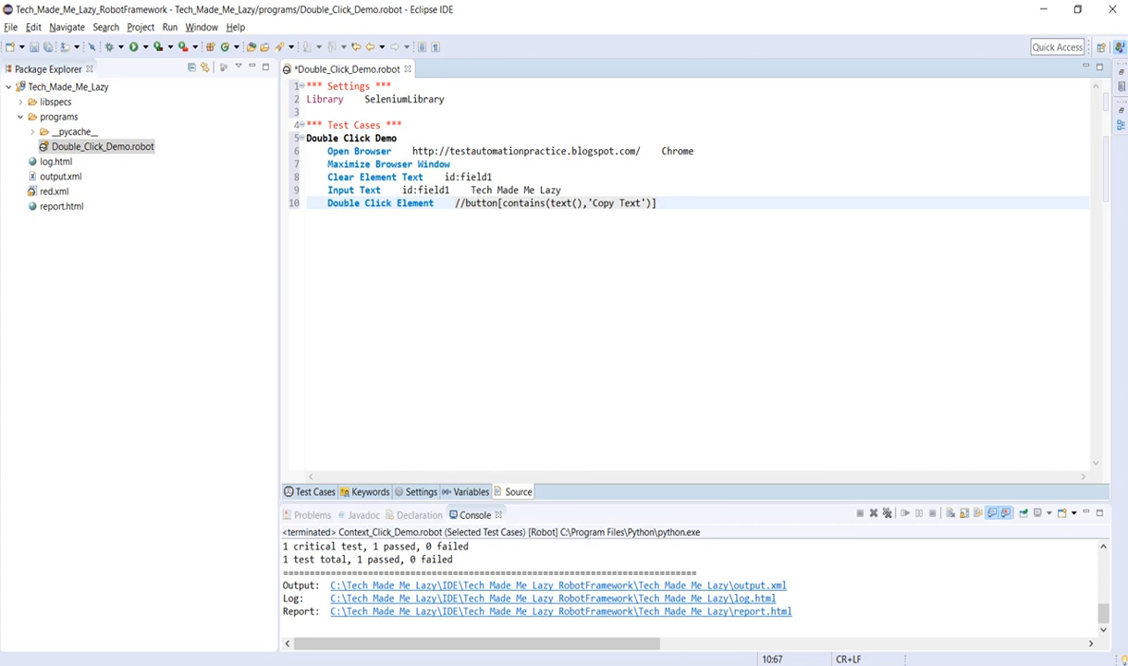
pyautogui.write('Sleep')
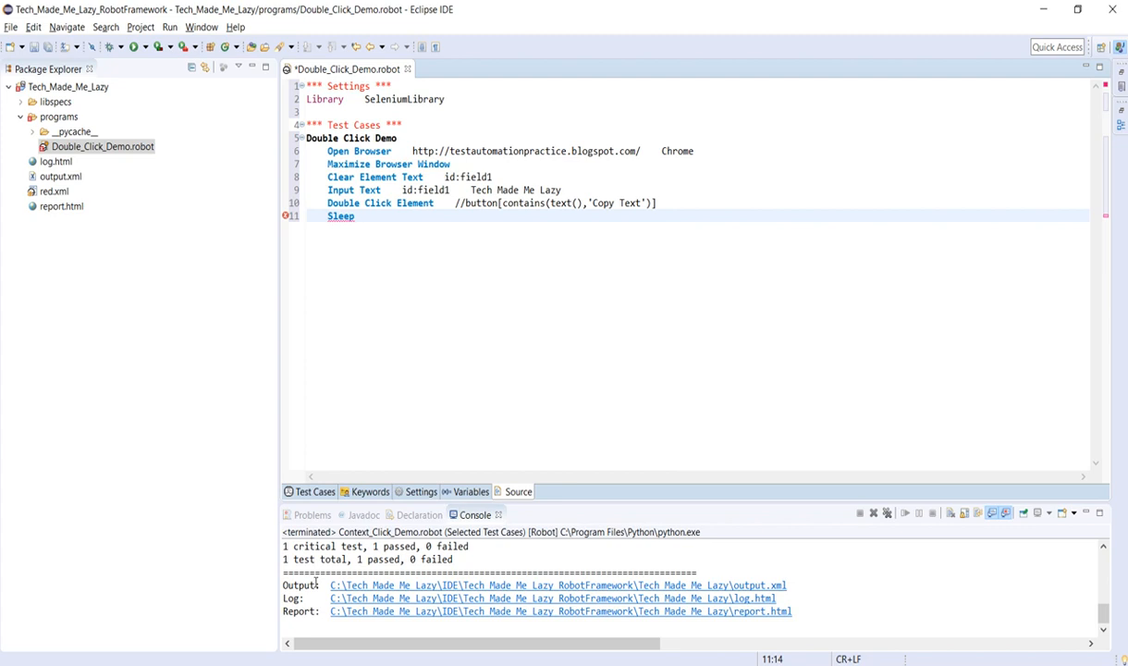
pyautogui.write('10s')
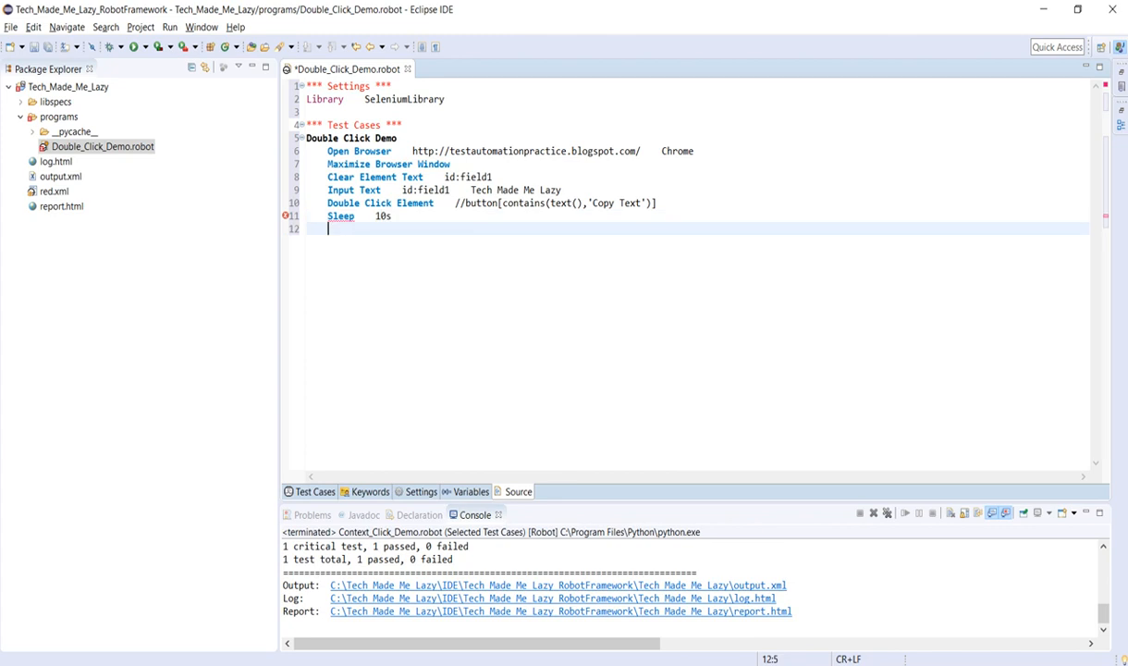
pyautogui.write('Close')
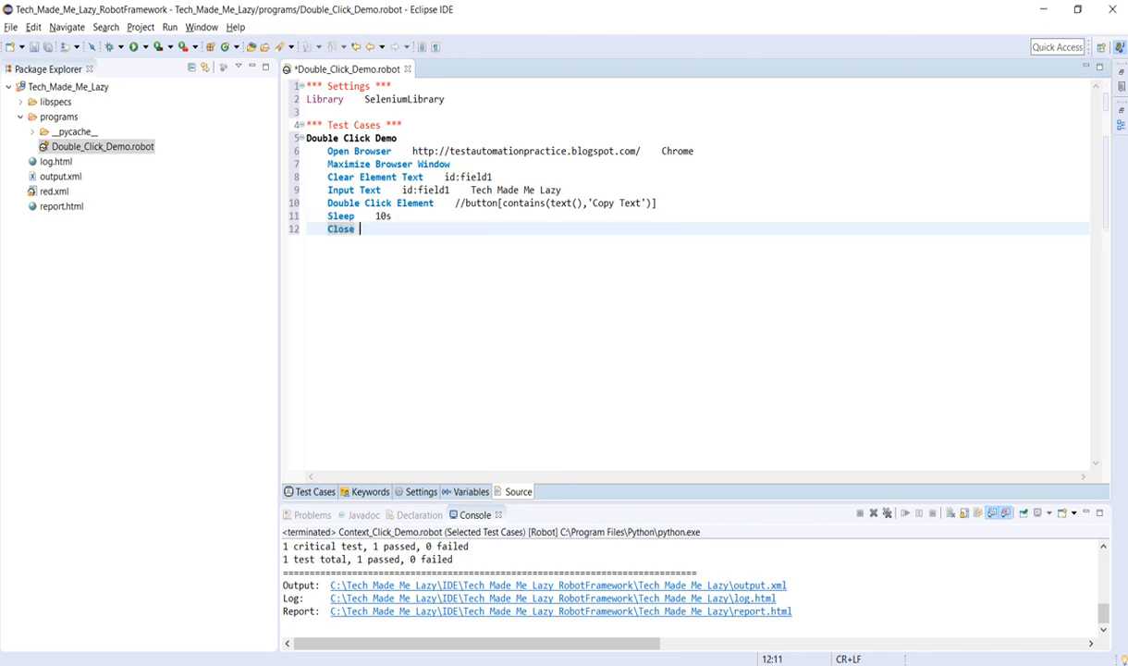
pyautogui.write('Browser')
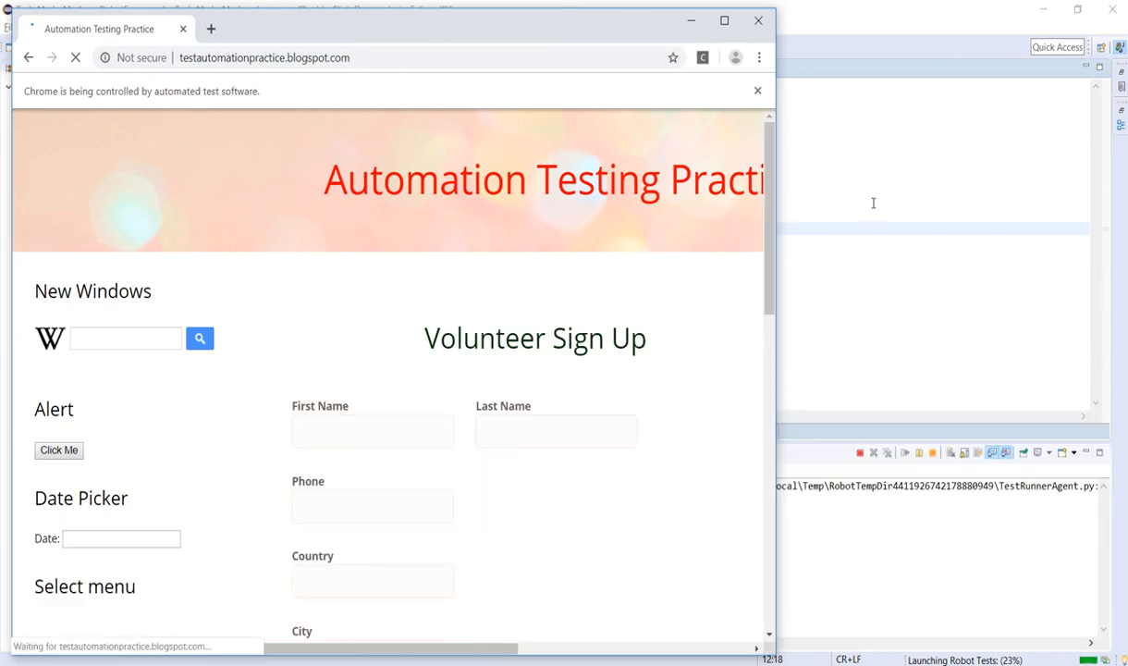
# - Run the Double Click Demo test, launching the practice page in automated Chrome
pyautogui.click(76, 57)
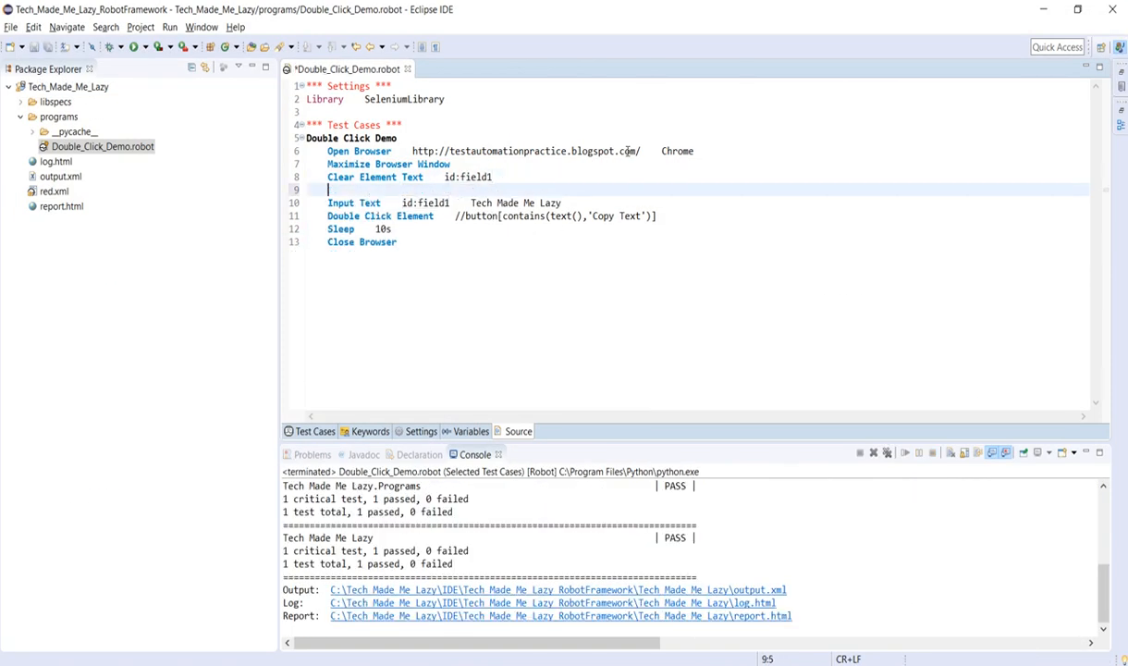
# - Insert Sleep 10s after the Clear Element Text and Input Text steps and save
pyautogui.write('Sleep')
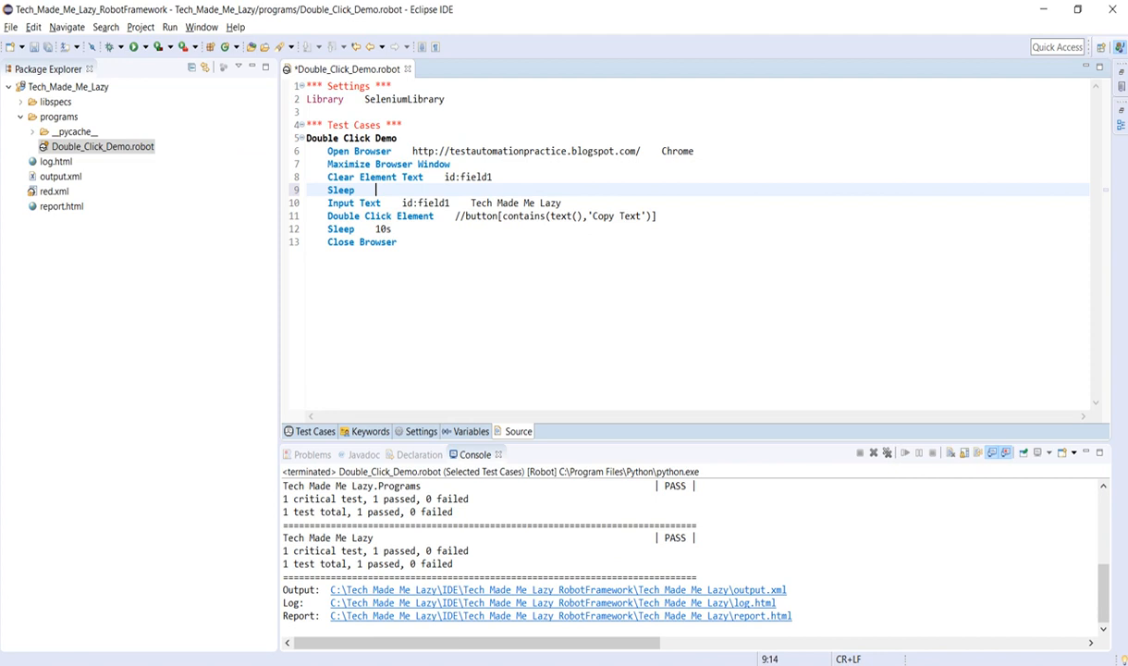
pyautogui.write('10s')
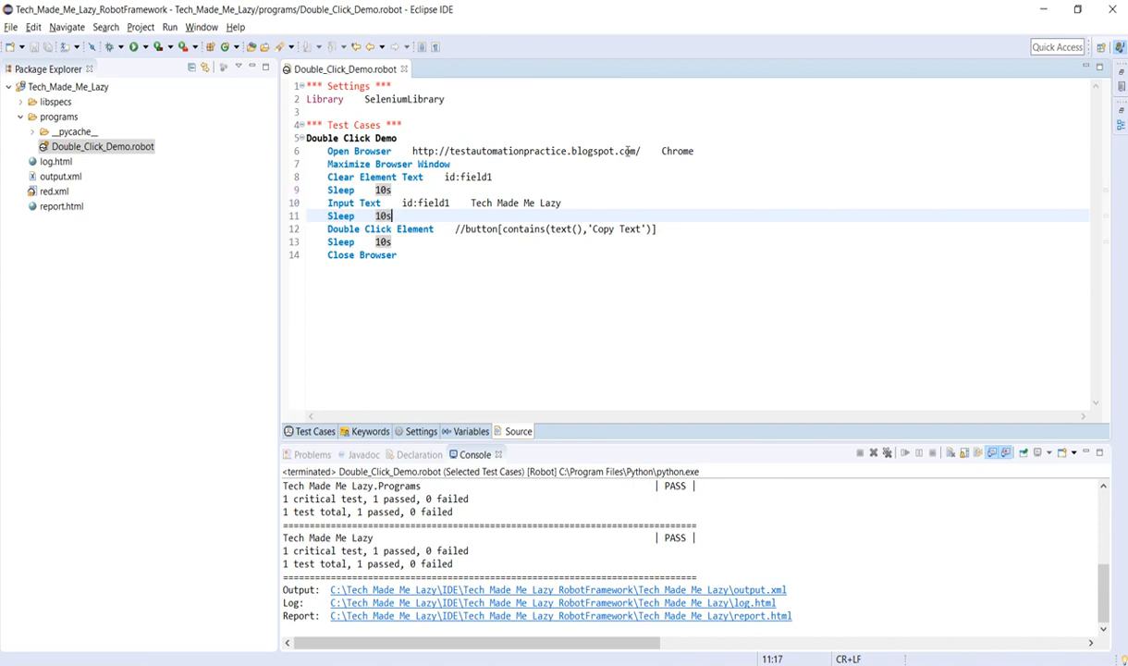
pyautogui.moveTo(466, 382)
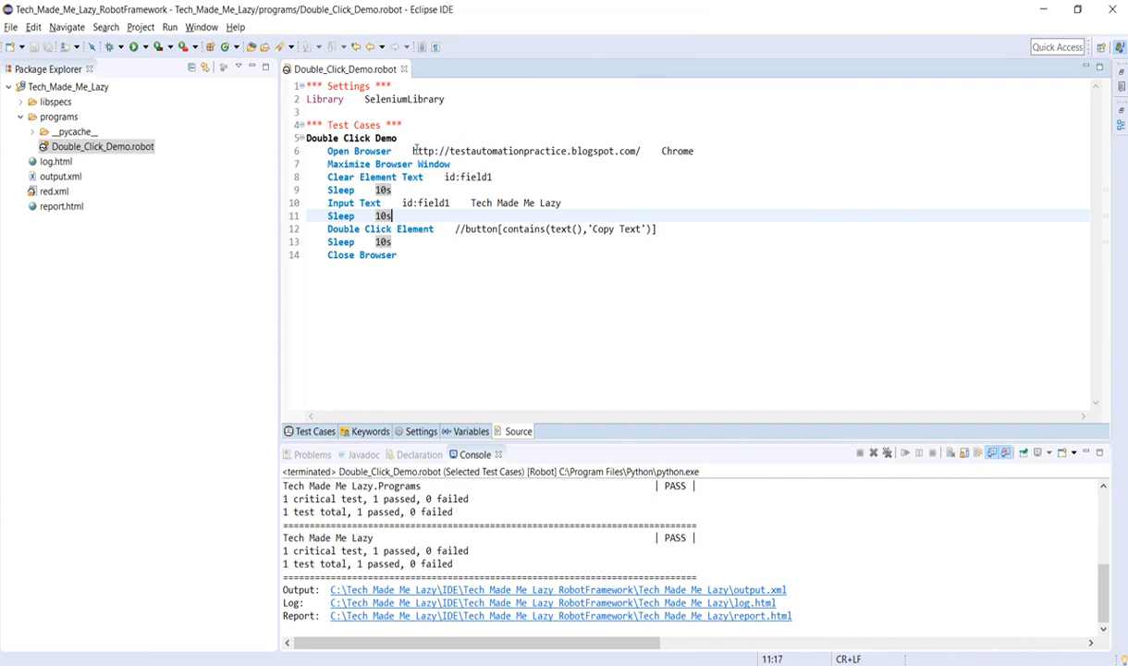
# - Run test 'Double Click Demo' again, watching Field1 receive 'Tech Made Me Lazy', then return to the editor
pyautogui.rightClick(389, 214)
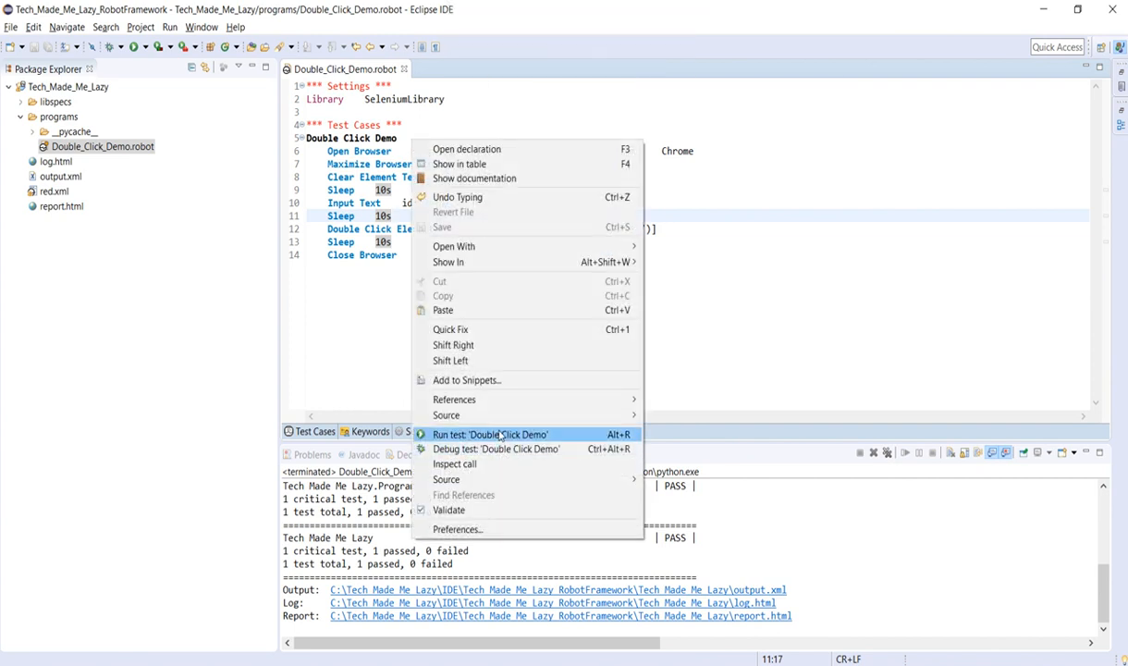
pyautogui.click(490, 435)
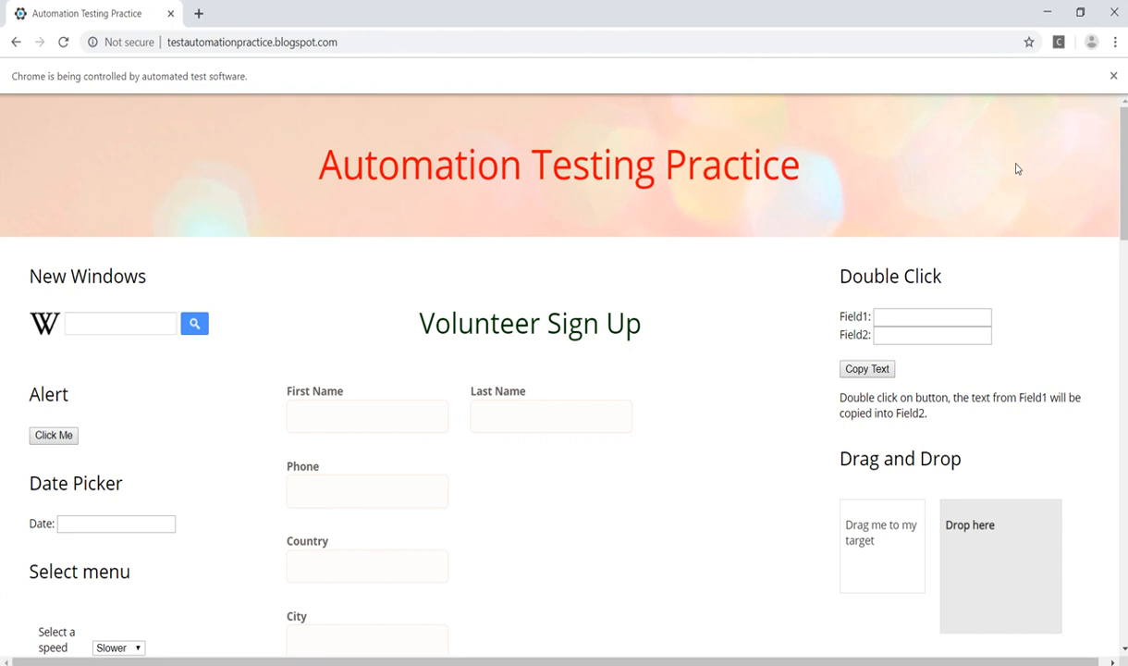
pyautogui.moveTo(958, 310)
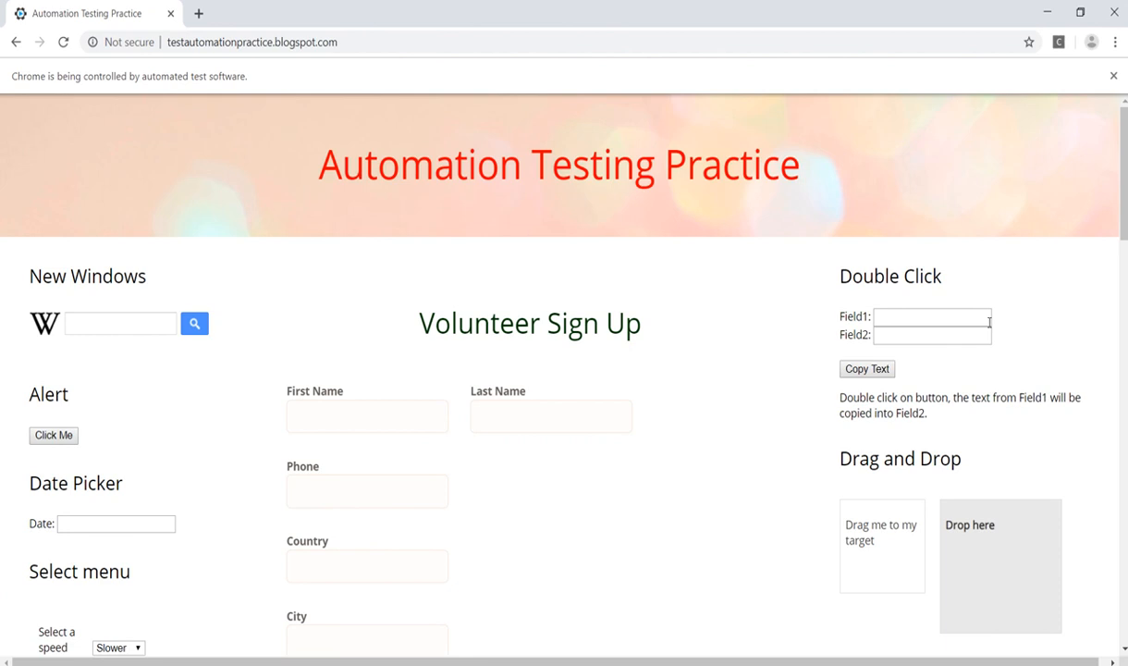
pyautogui.write('Tech Made Me Lazy')
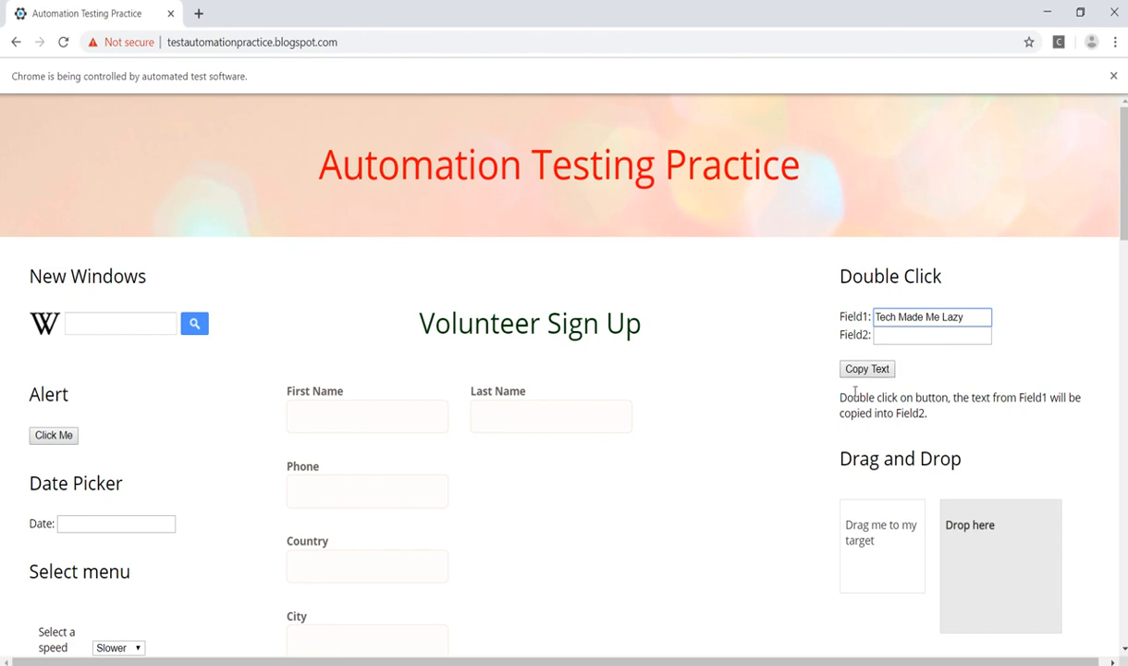
pyautogui.moveTo(1113, 283)
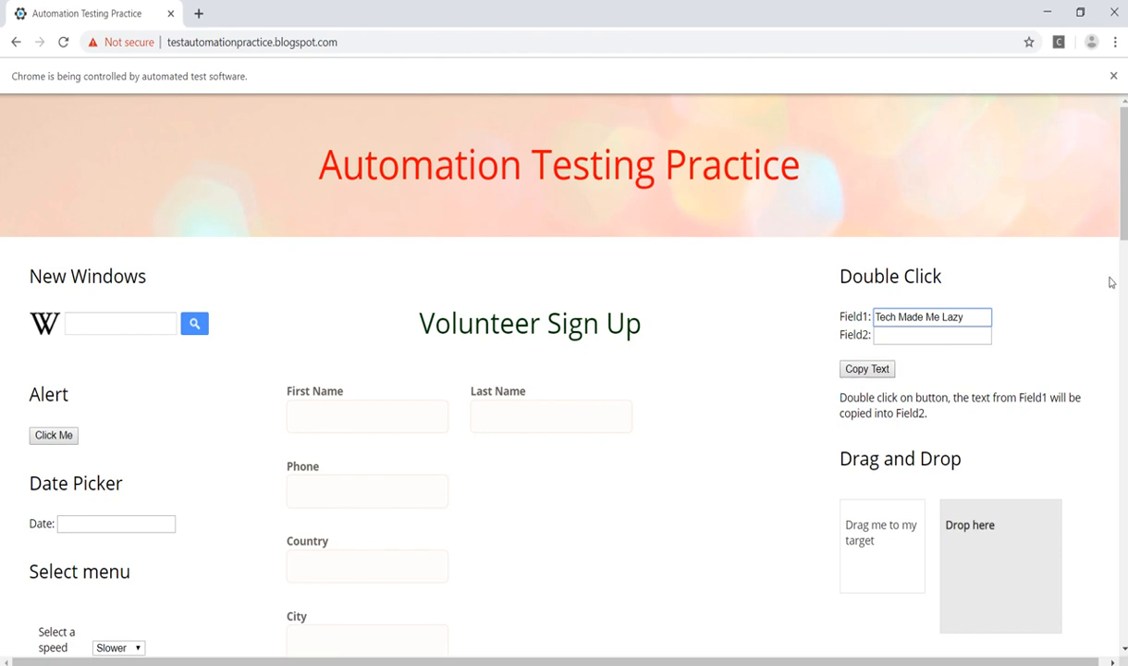
pyautogui.moveTo(1069, 263)
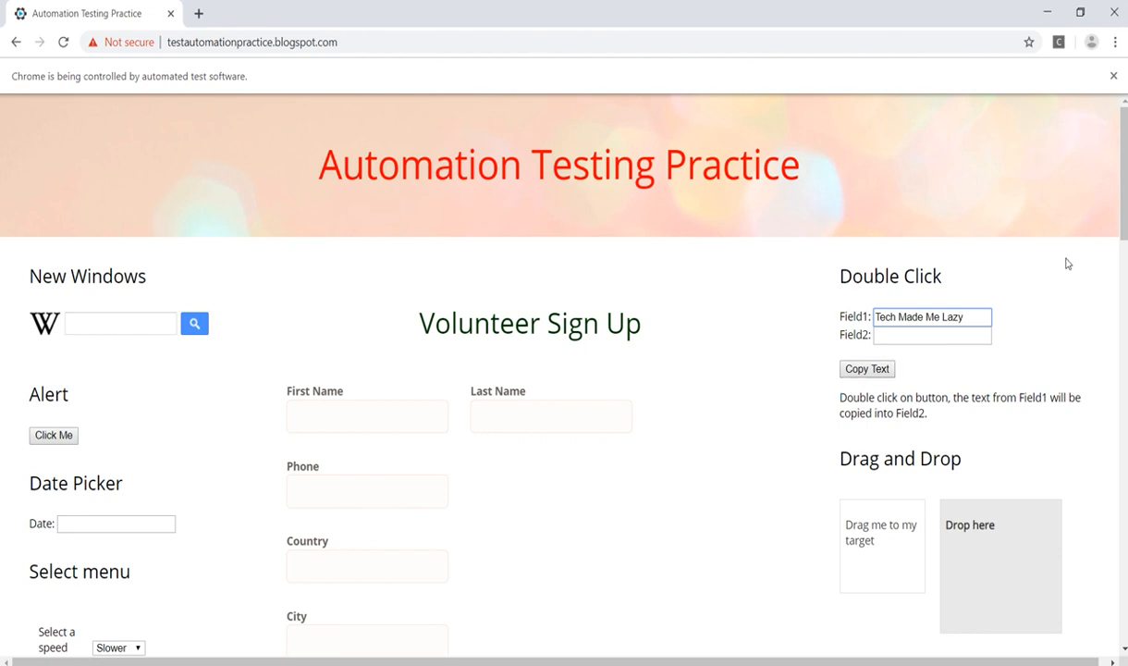
pyautogui.doubleClick(866, 368)
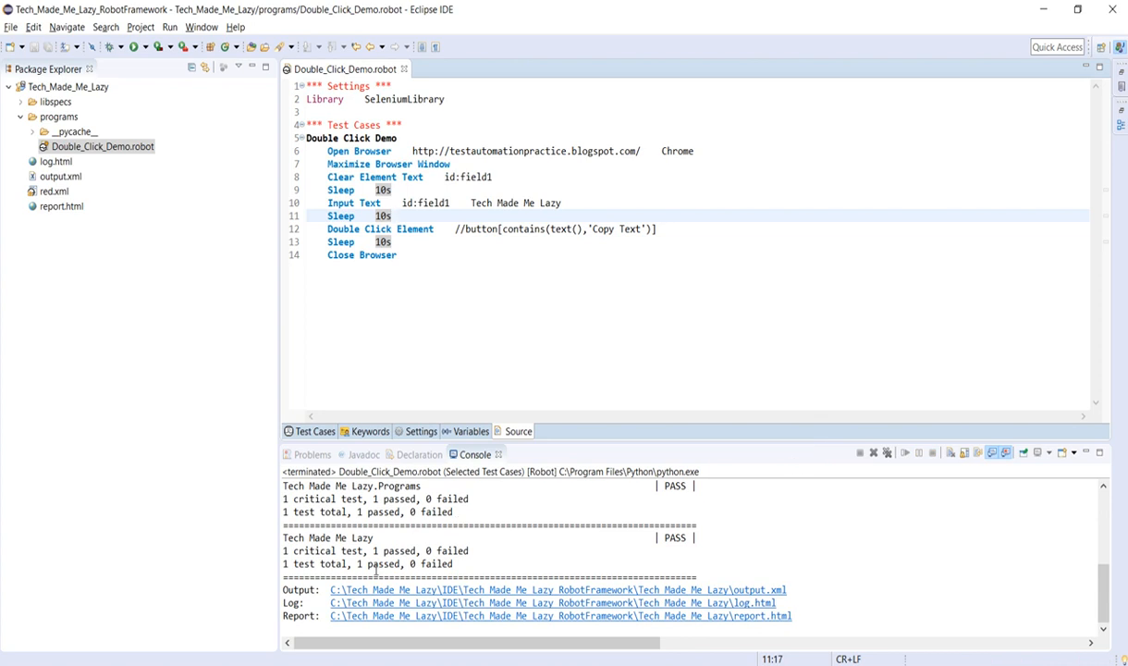
pyautogui.click(392, 215)
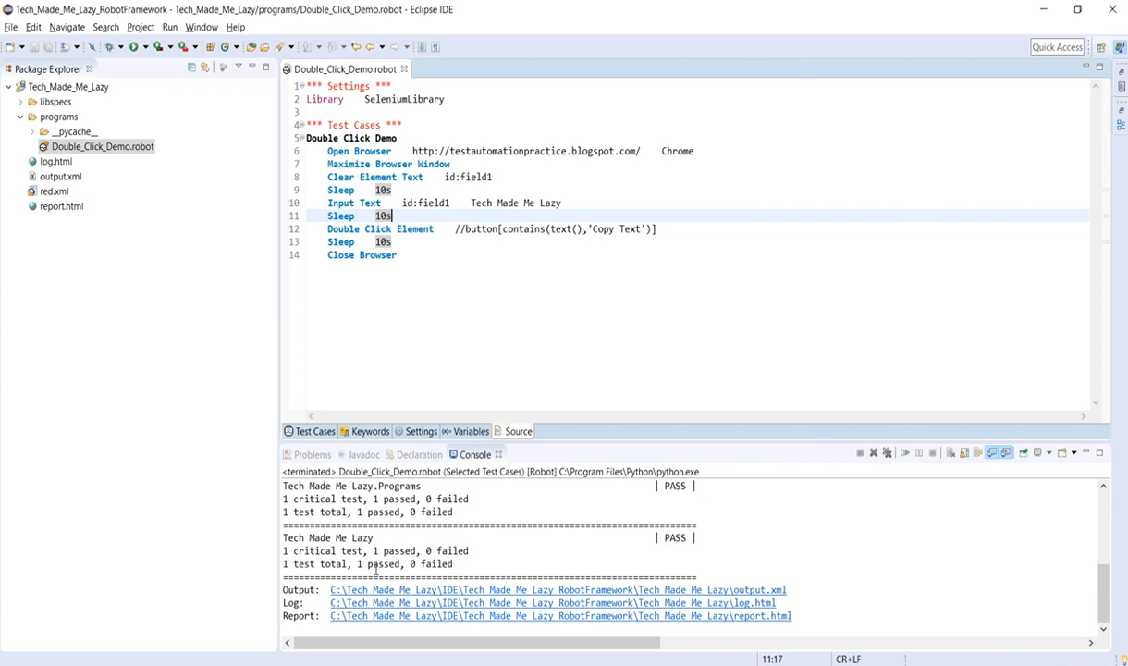